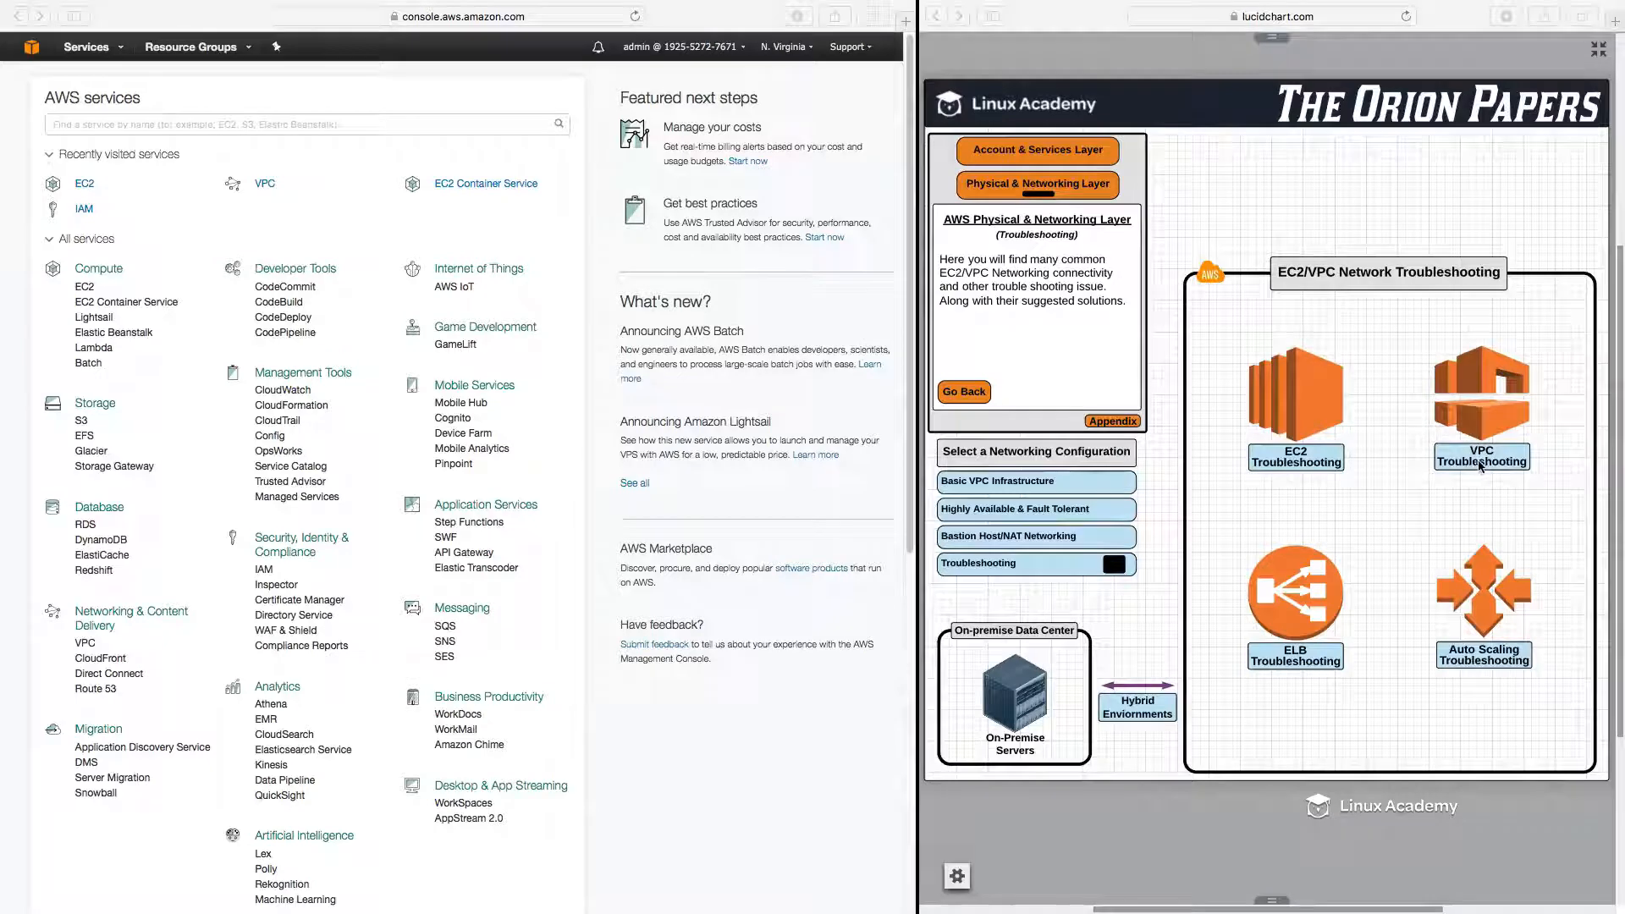
# Reach the VPC dashboard for US East (N. Virginia) from the VPC Troubleshooting notes.
pyautogui.click(1481, 455)
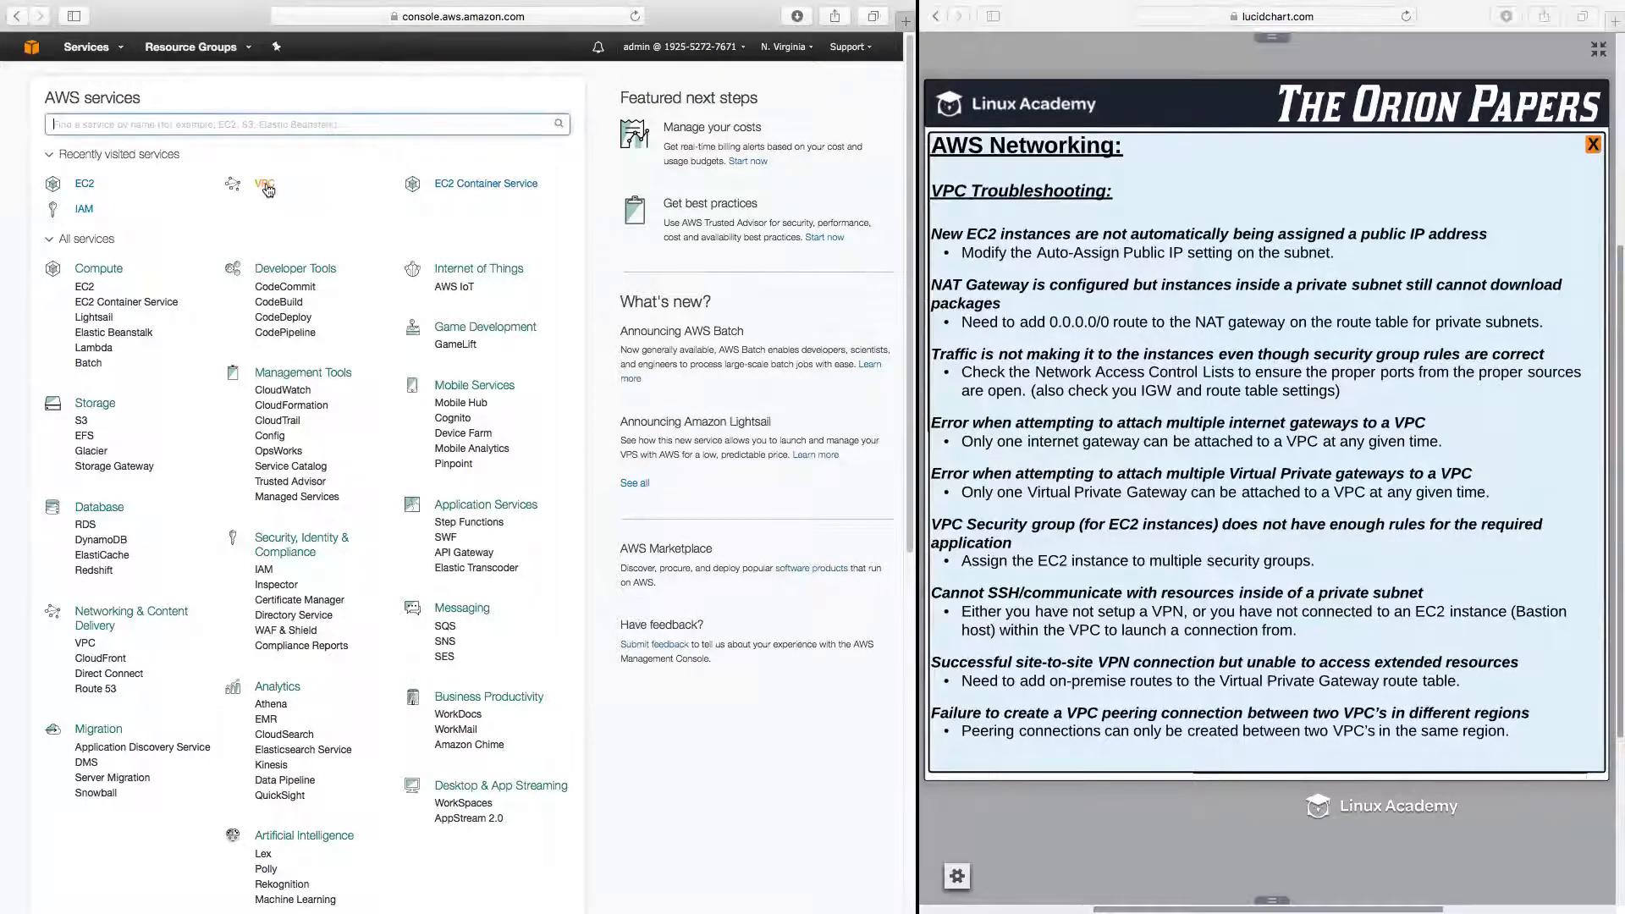
pyautogui.click(266, 183)
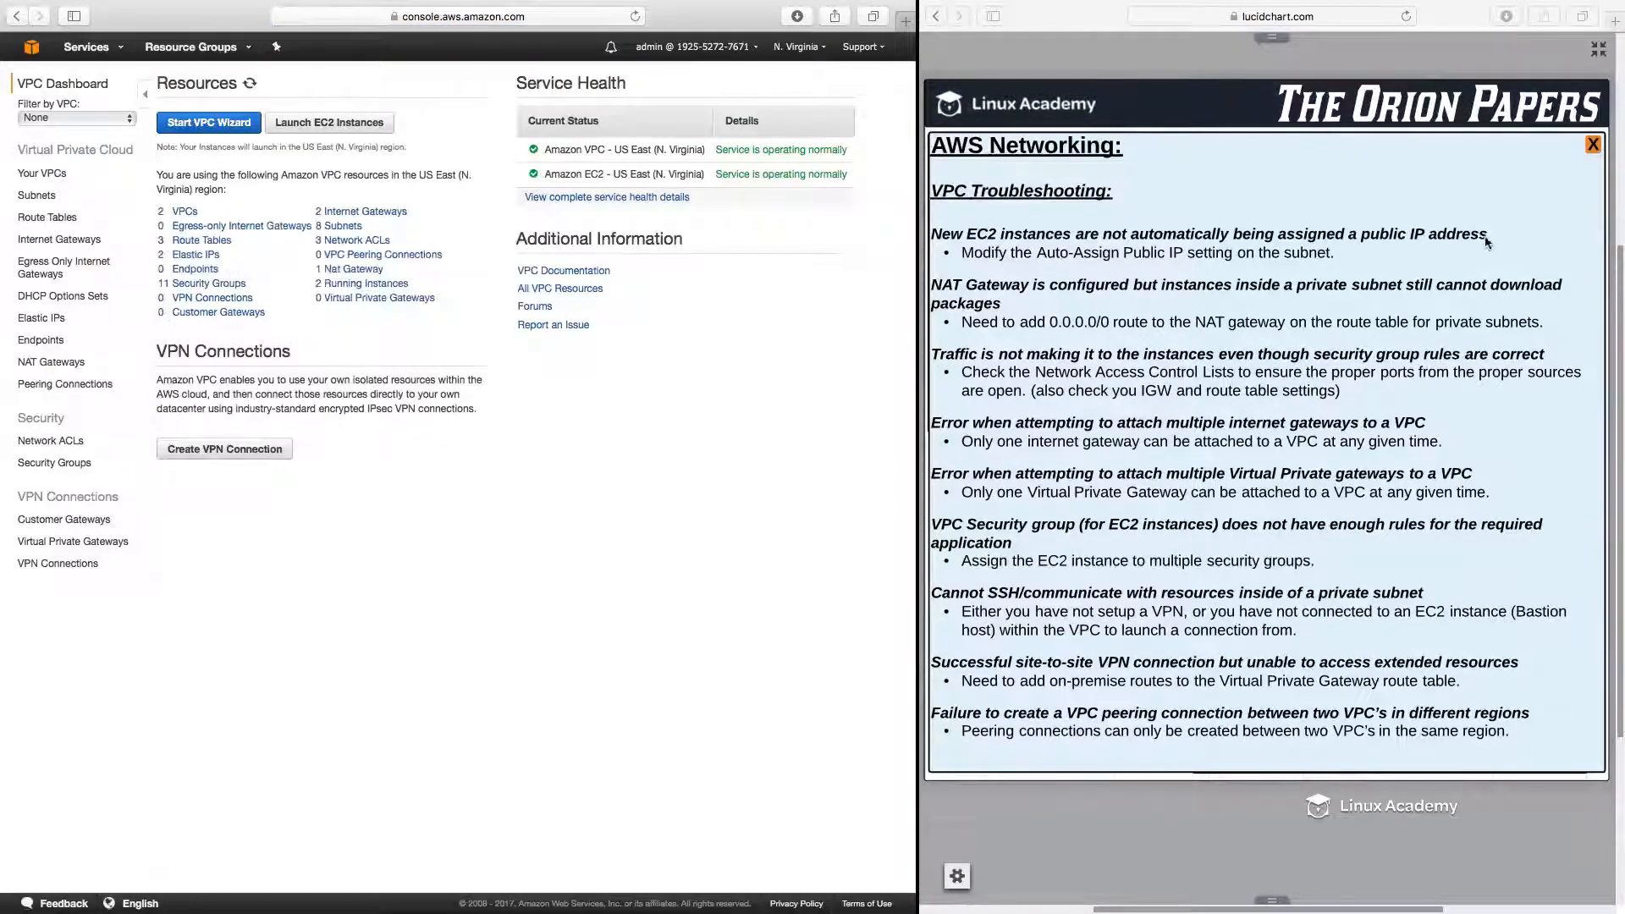
pyautogui.moveTo(1465, 214)
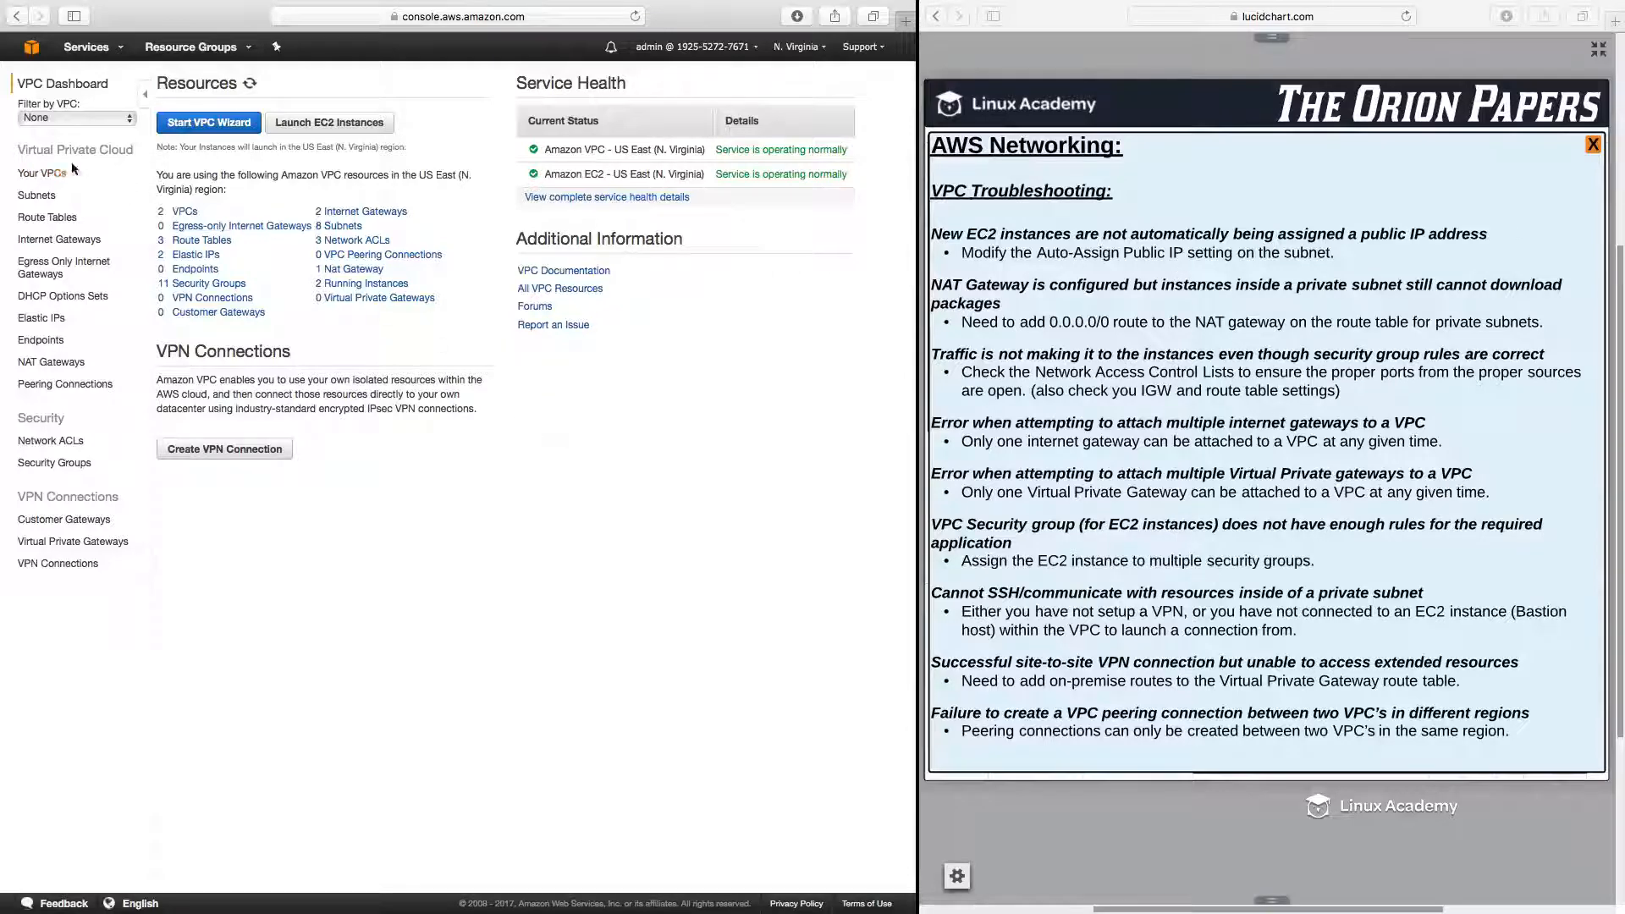
# Enable auto-assign public IPv4 on LabSubnet1-Public via Modify auto-assign IP settings and save.
pyautogui.click(37, 194)
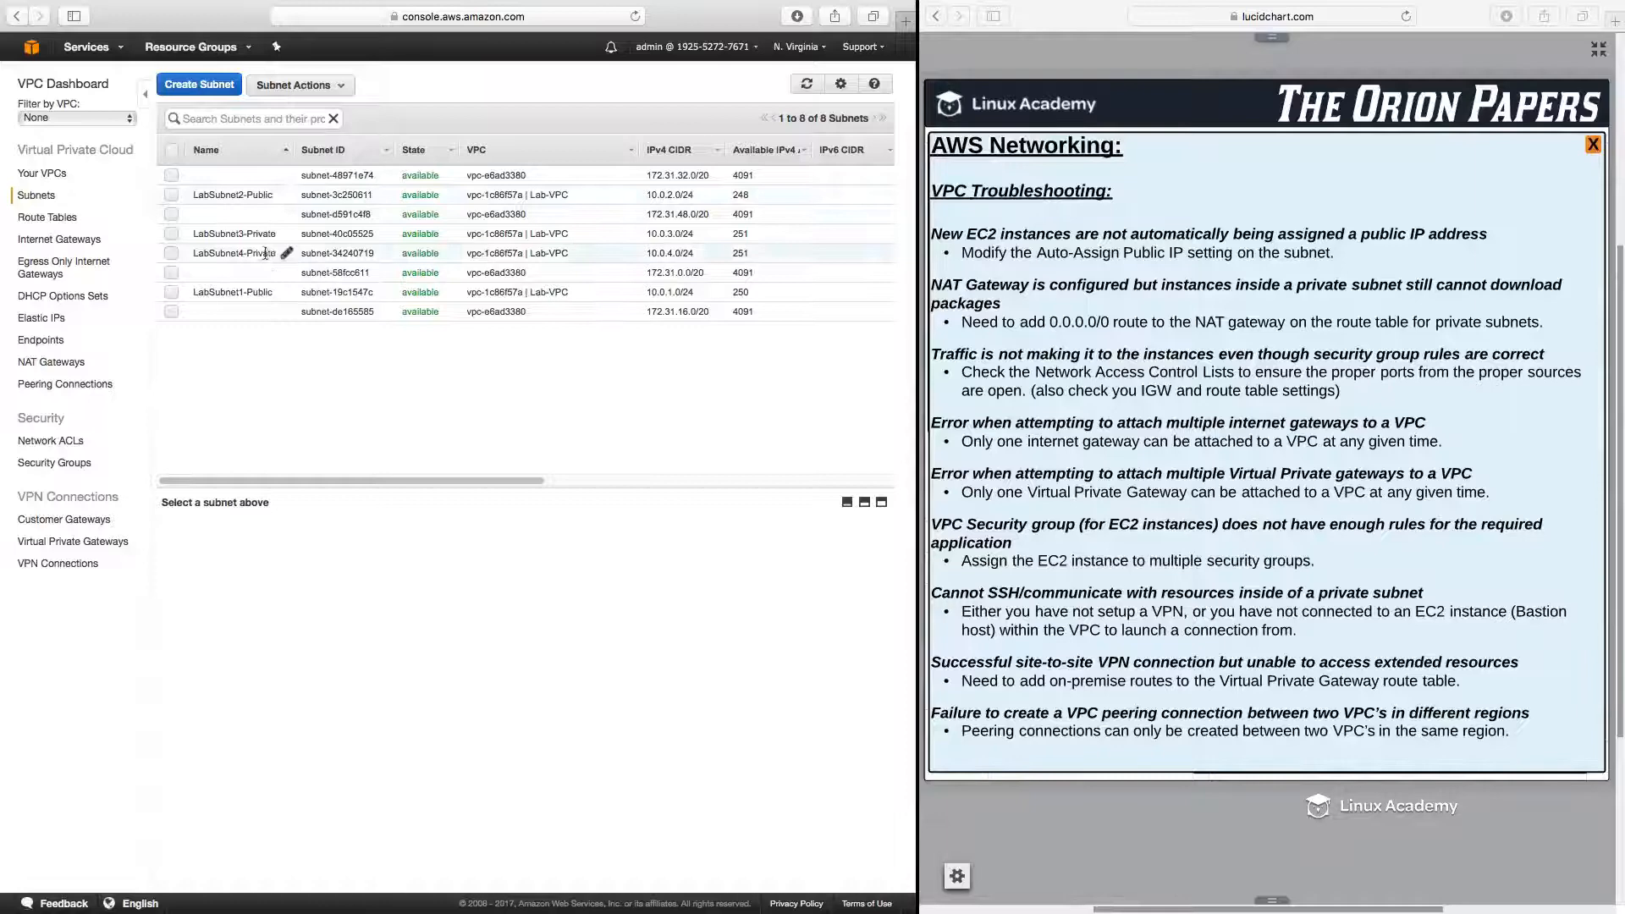
pyautogui.click(232, 291)
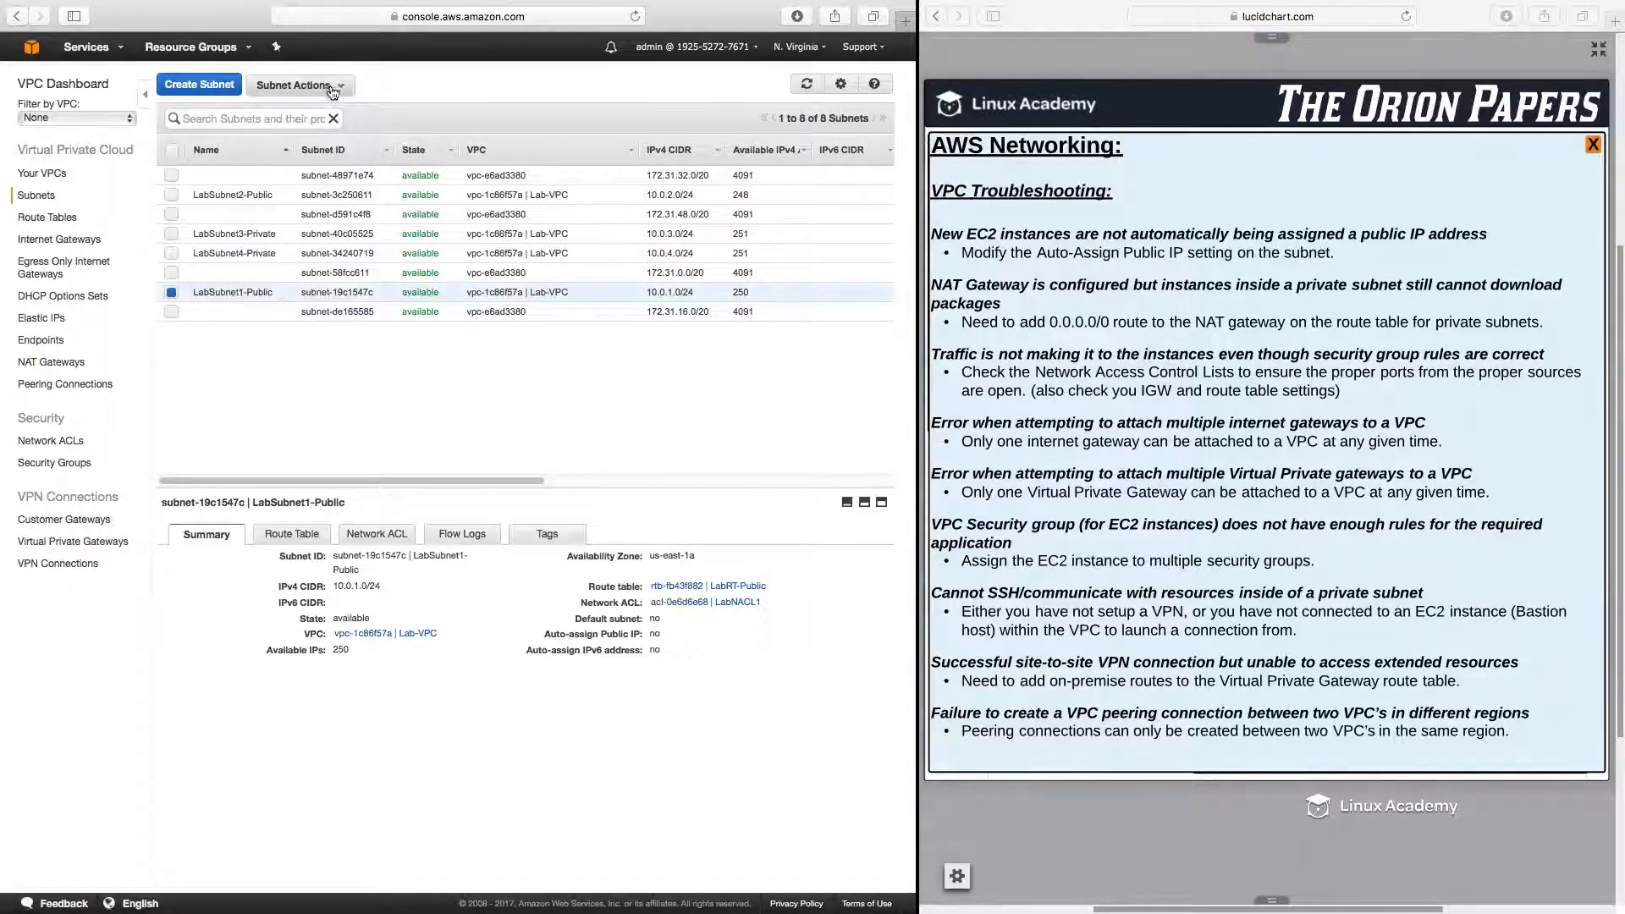
pyautogui.click(296, 85)
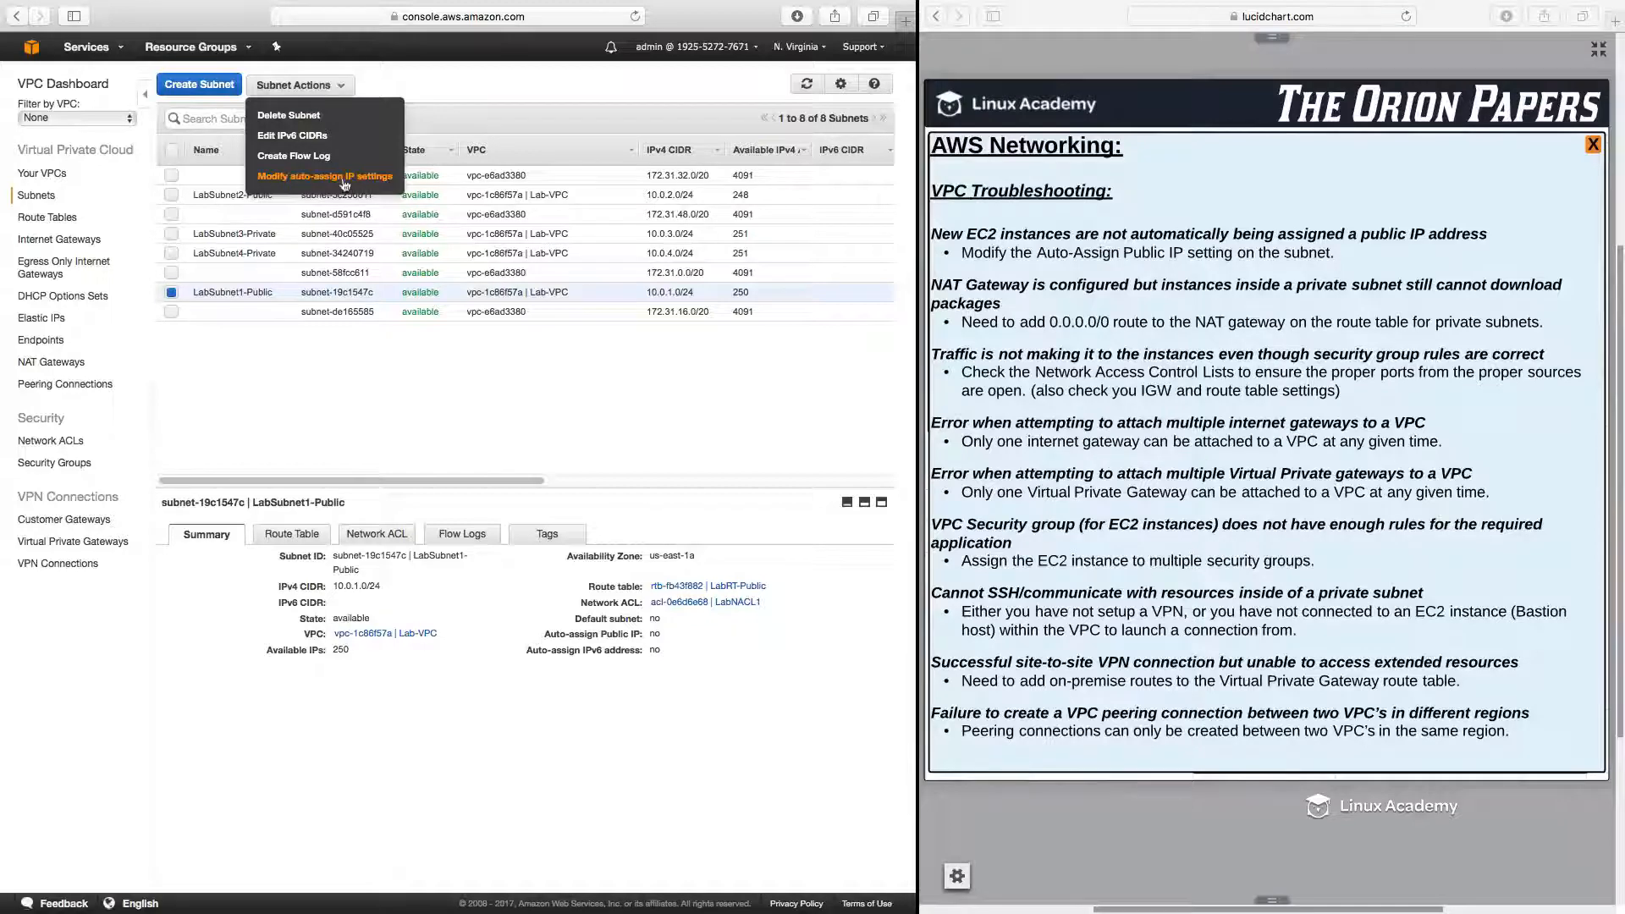
pyautogui.click(323, 176)
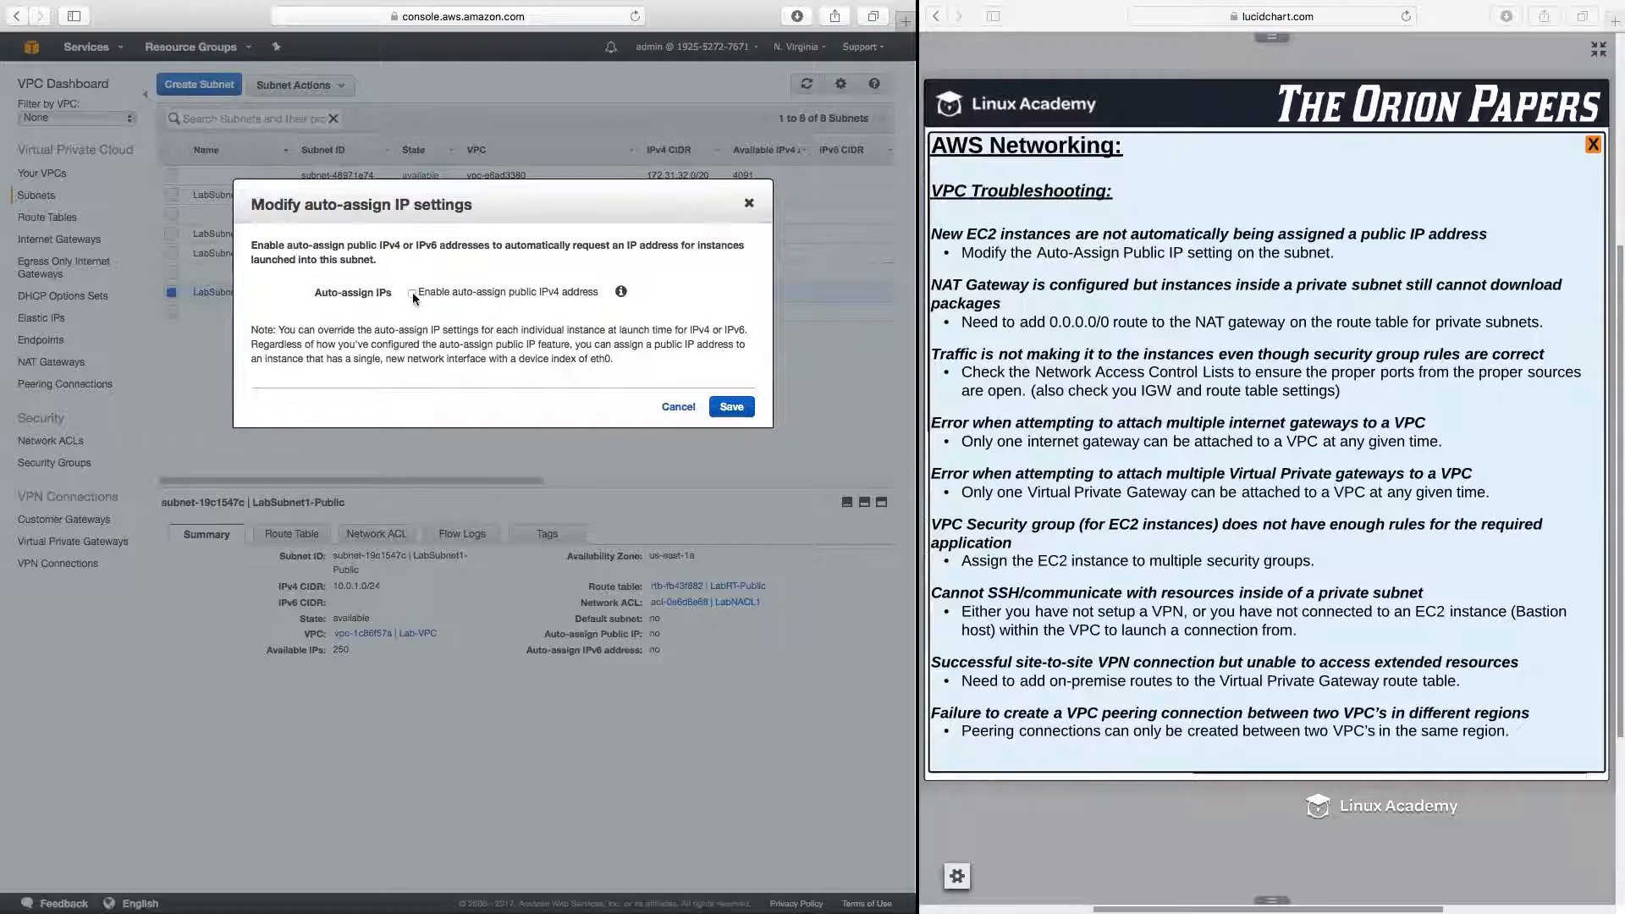
pyautogui.click(731, 407)
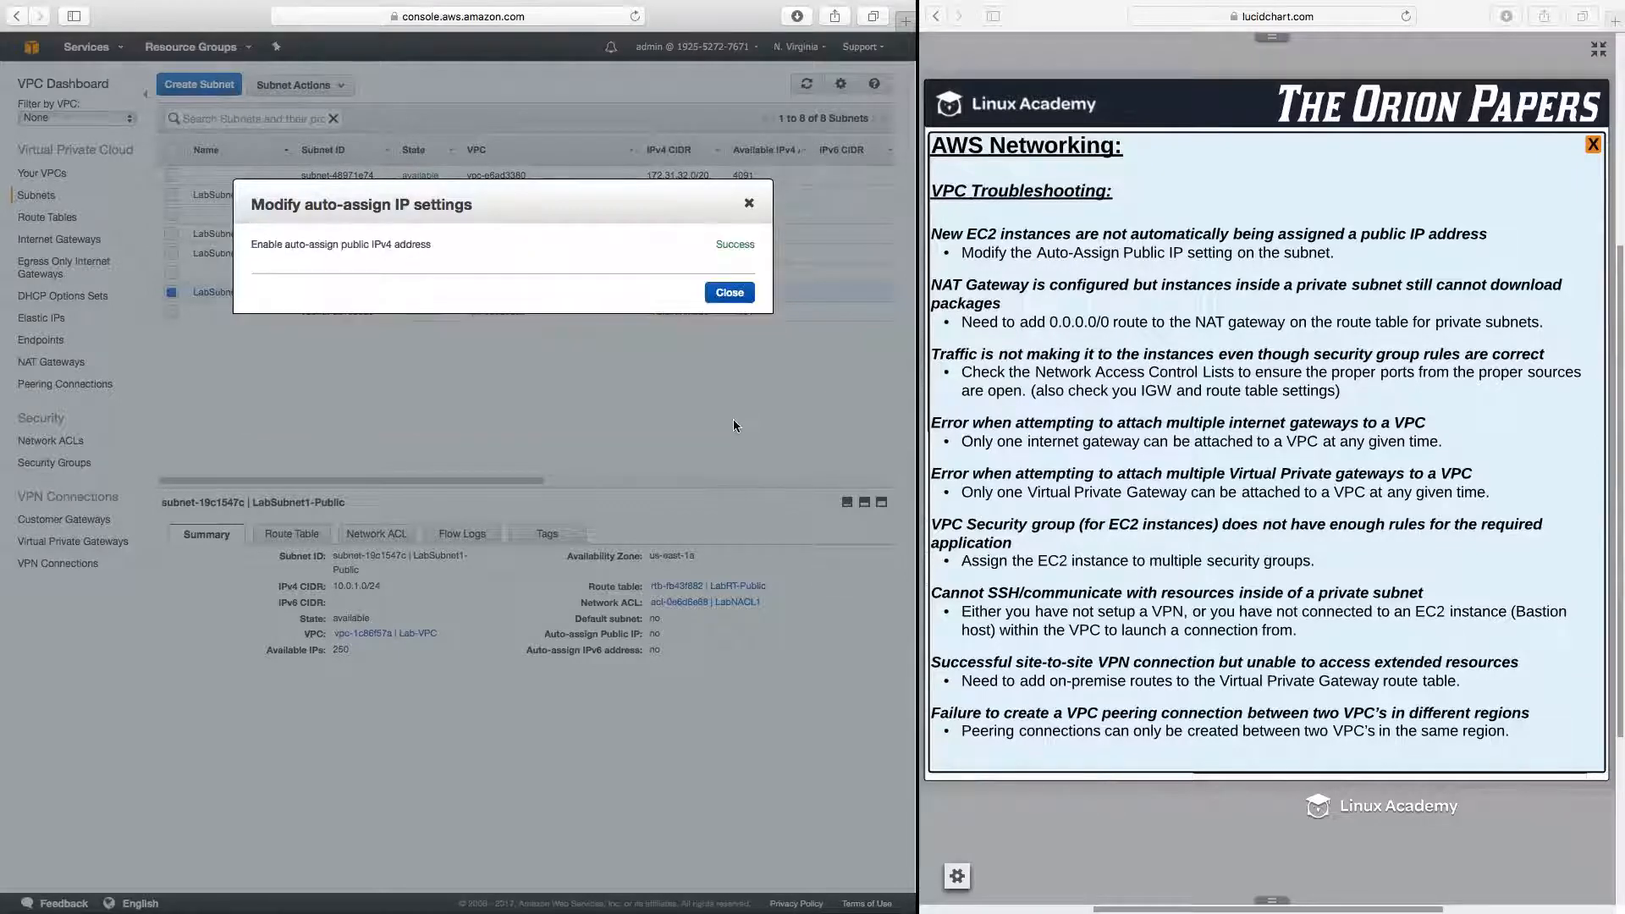
pyautogui.click(727, 291)
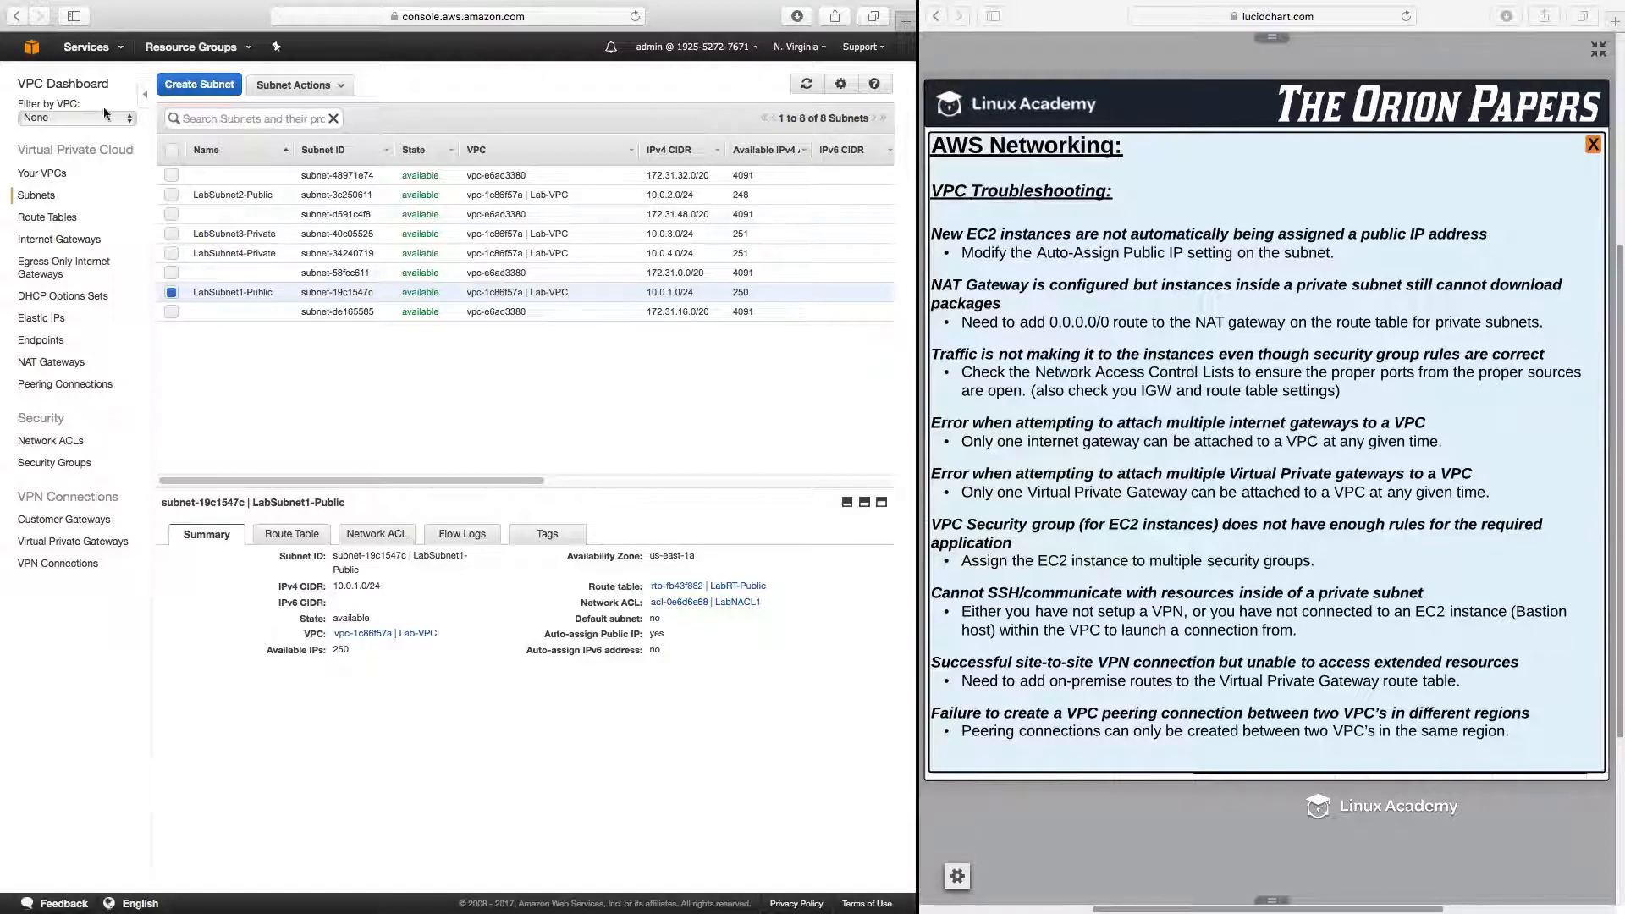
# View the NAT gateway's details, then LabRT-Private's routes showing 0.0.0.0/0 targeting that NAT gateway.
pyautogui.click(50, 362)
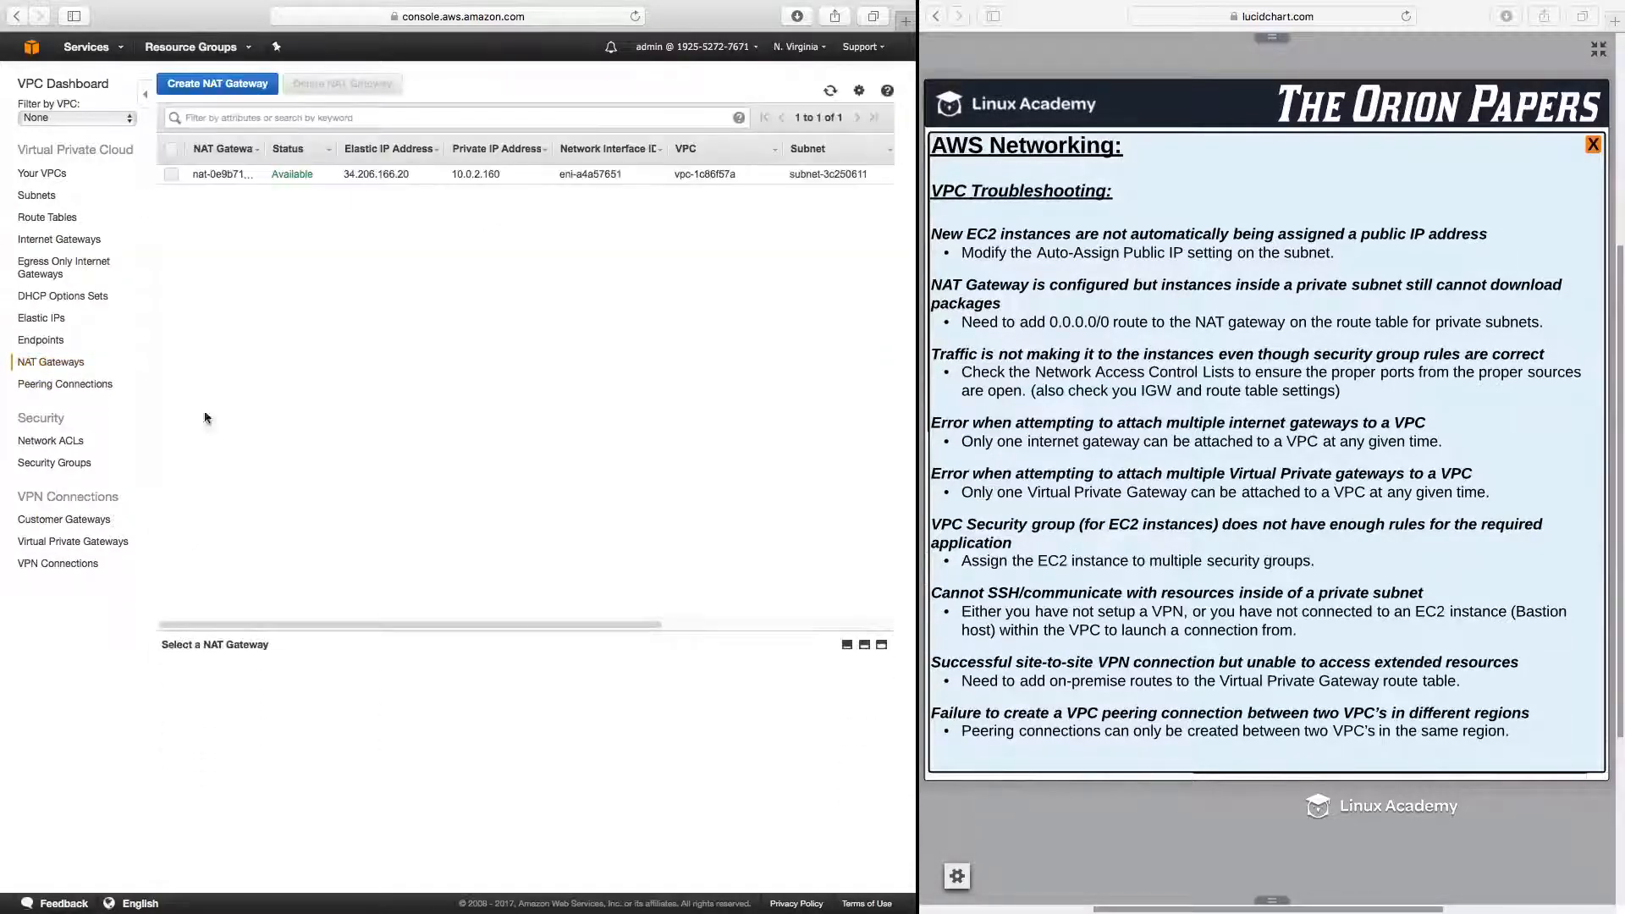
pyautogui.click(220, 172)
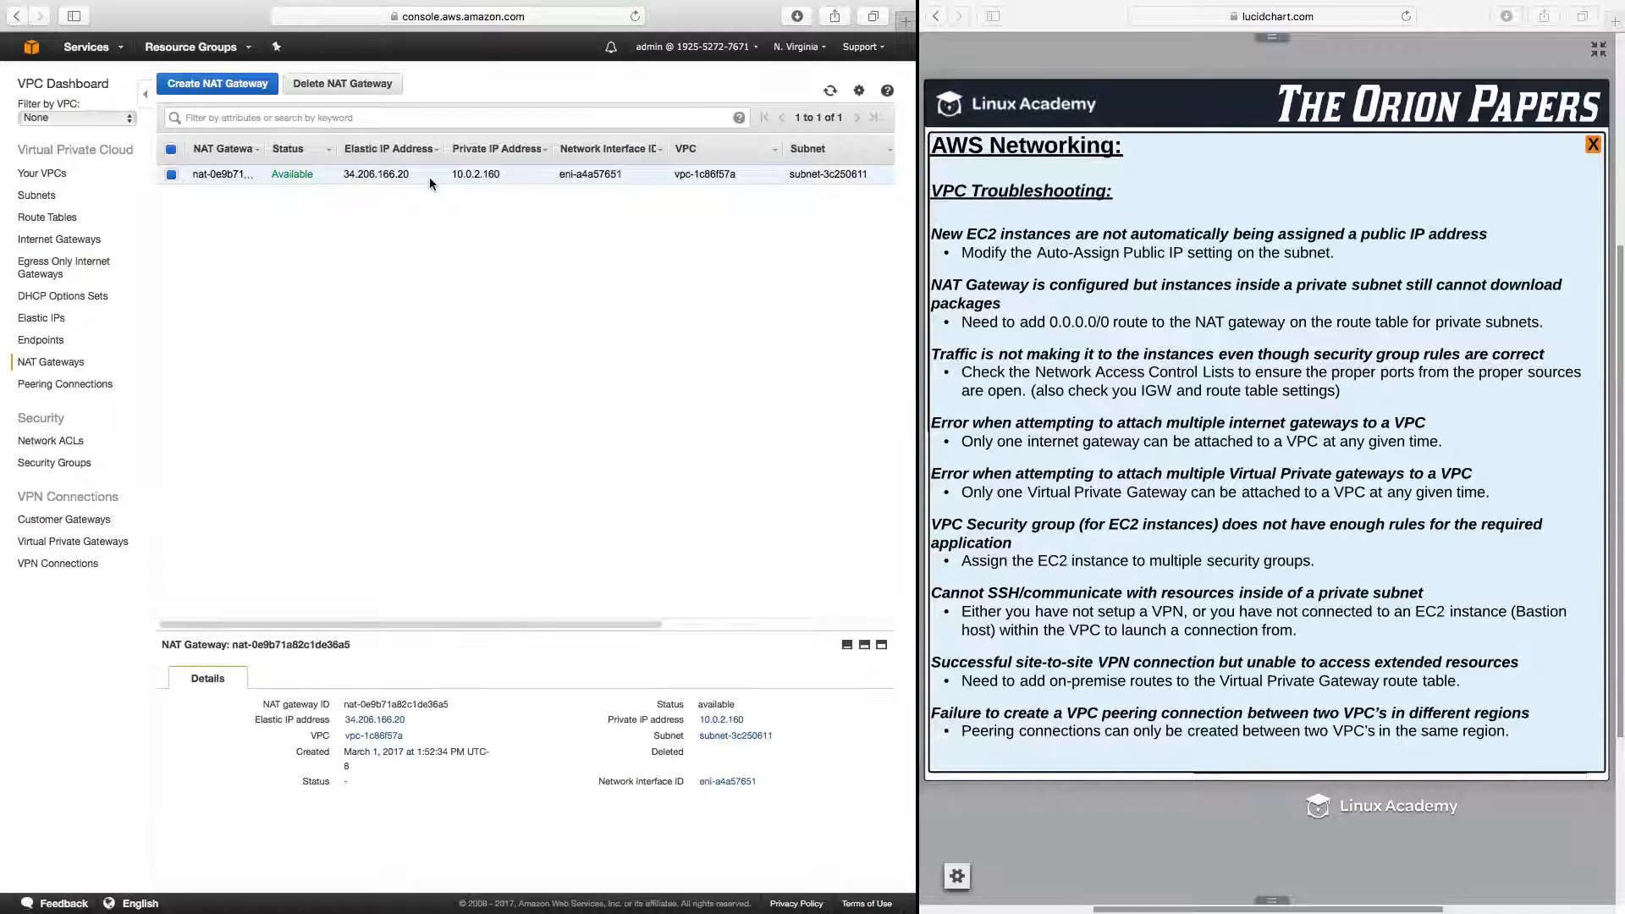
pyautogui.click(47, 217)
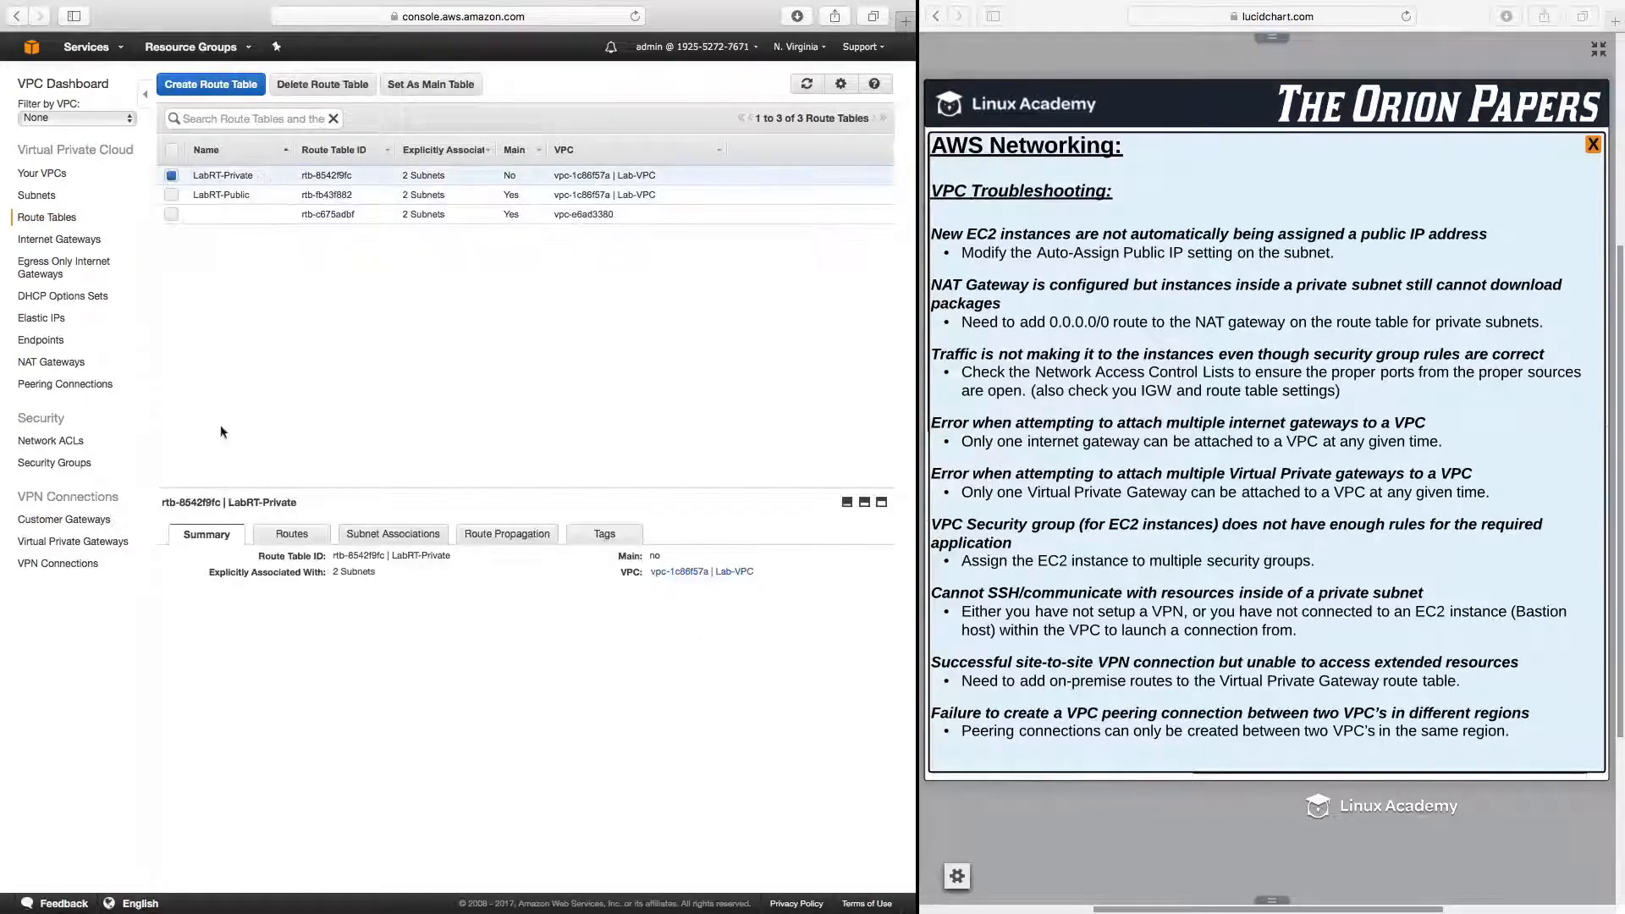
pyautogui.click(293, 533)
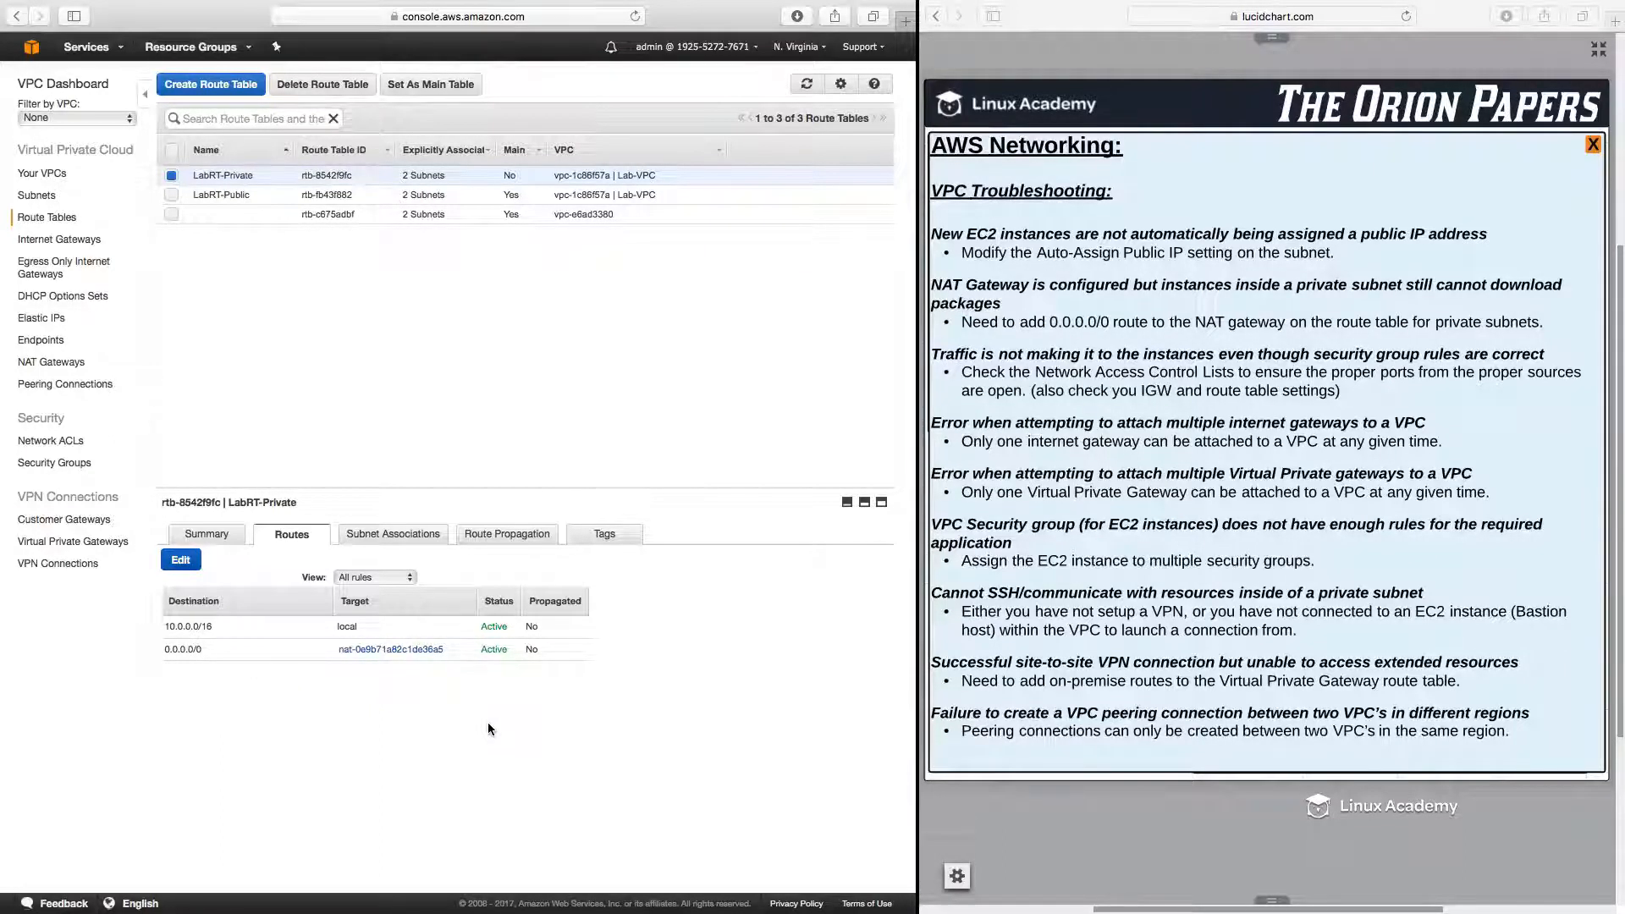
pyautogui.moveTo(613, 672)
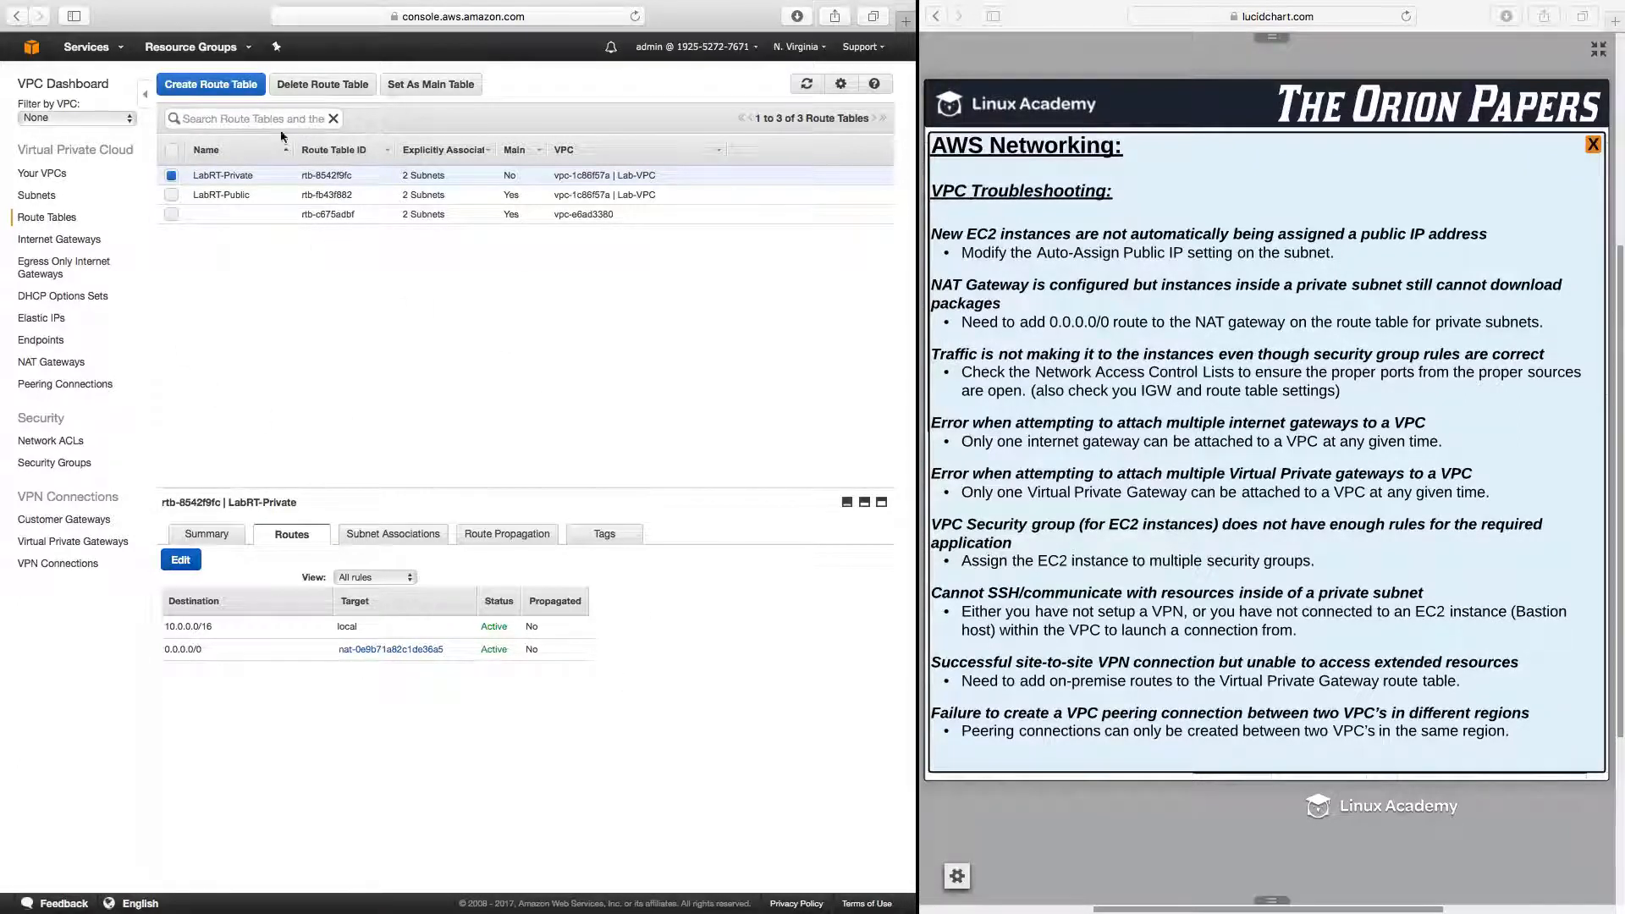
pyautogui.moveTo(686, 444)
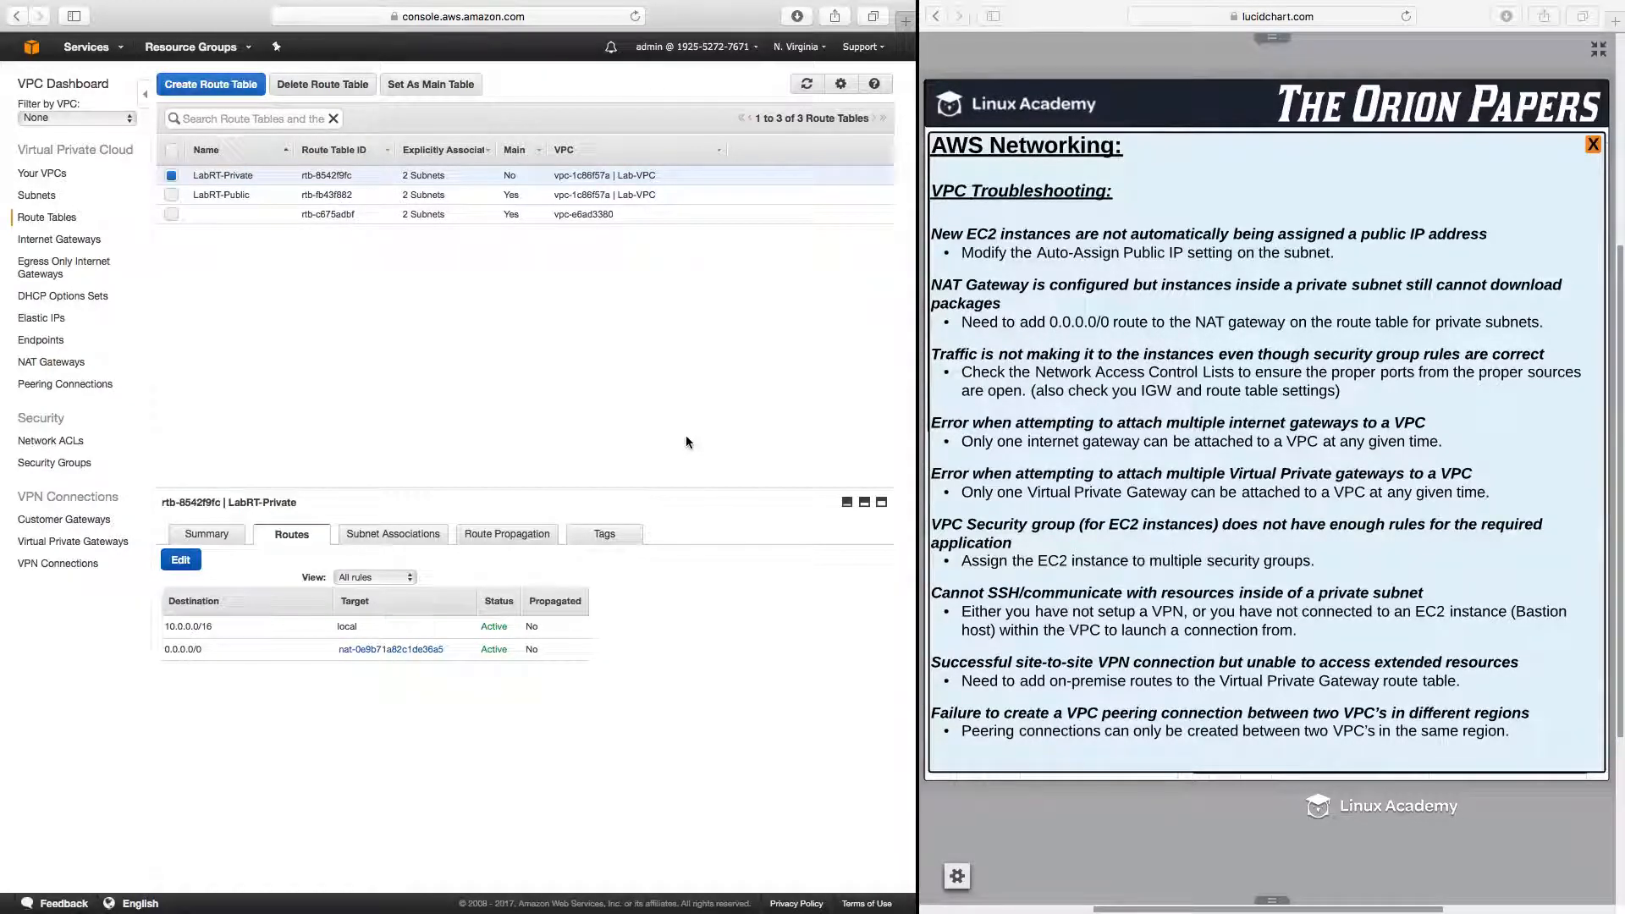
pyautogui.moveTo(761, 453)
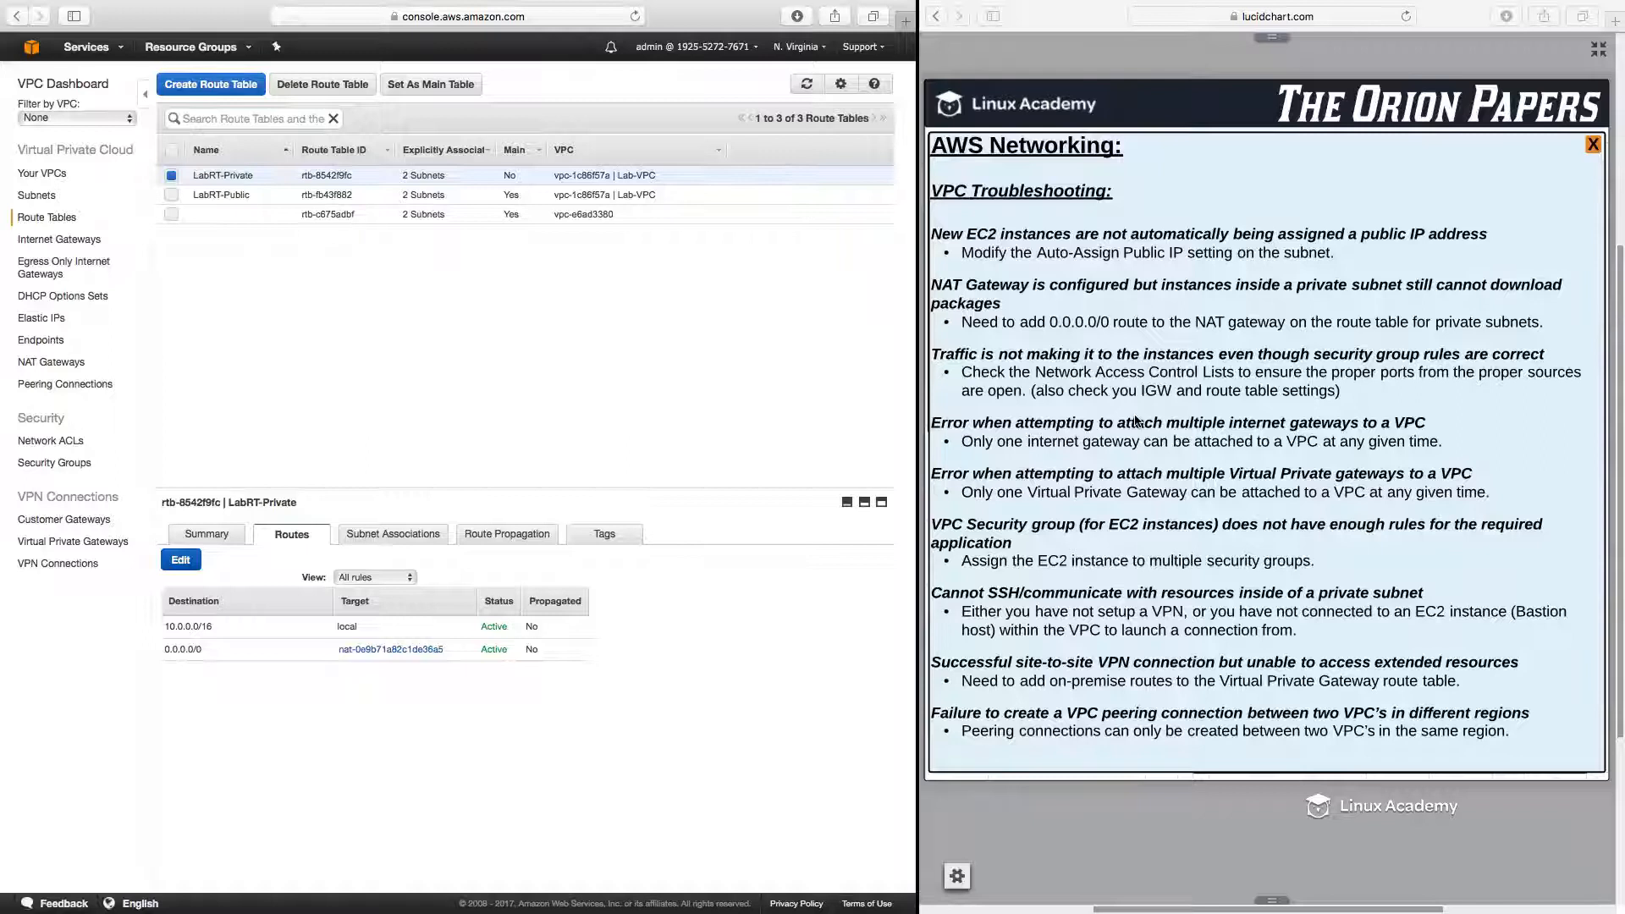
pyautogui.moveTo(750, 312)
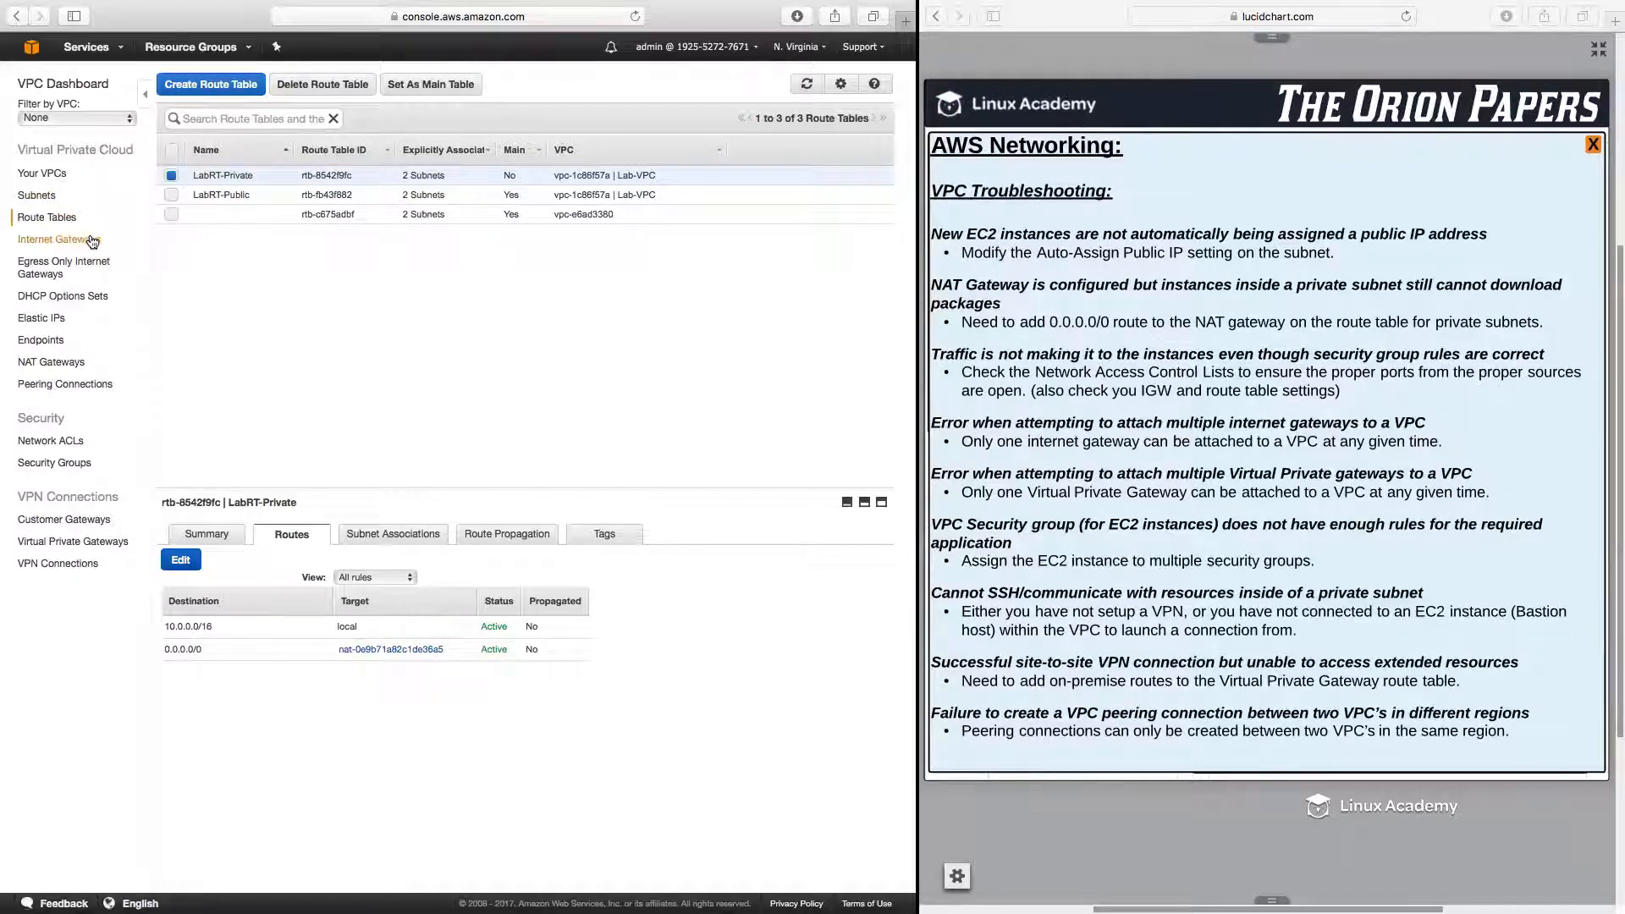
# Review LabNACL1's outbound and inbound rule 100 allowing all traffic for 0.0.0.0/0.
pyautogui.click(49, 440)
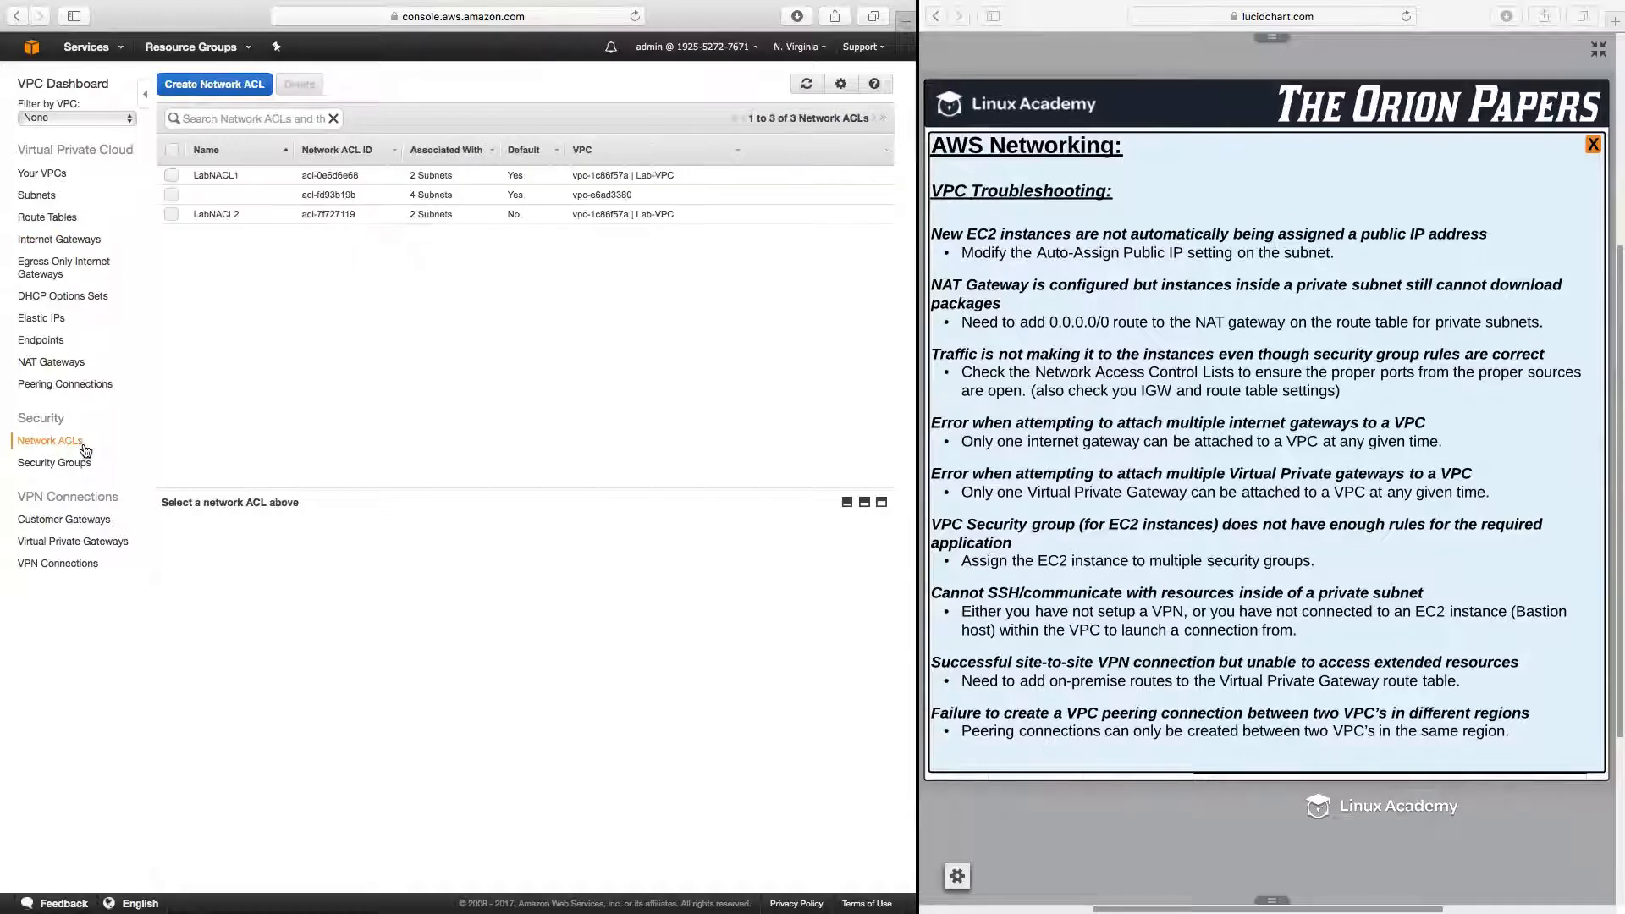
pyautogui.click(215, 175)
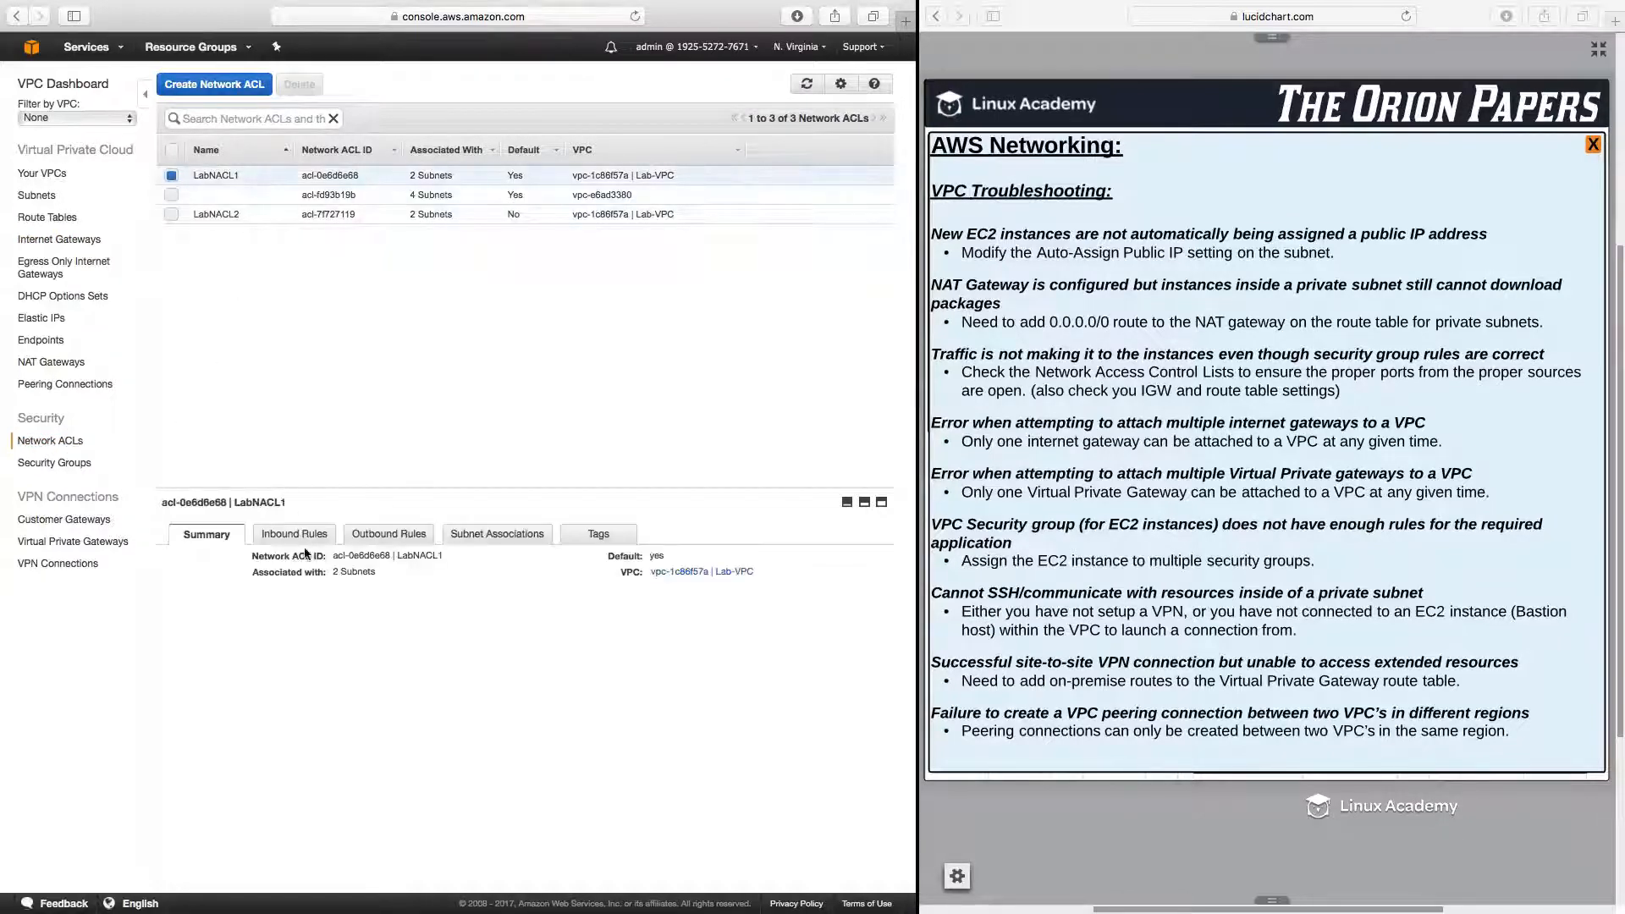
pyautogui.click(390, 533)
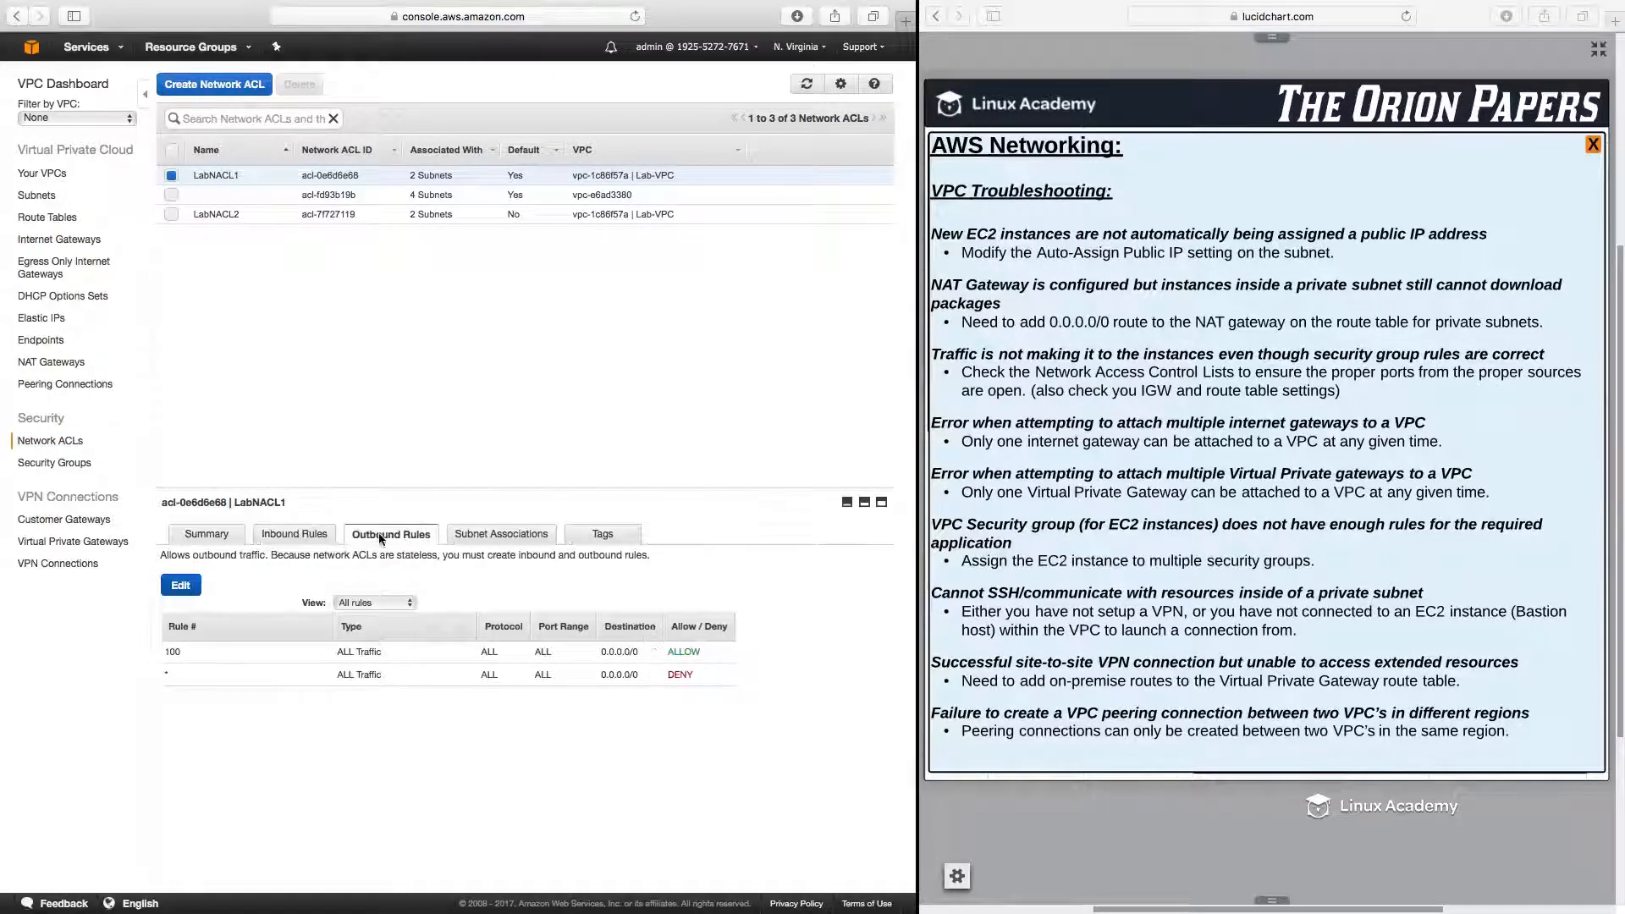
pyautogui.click(295, 533)
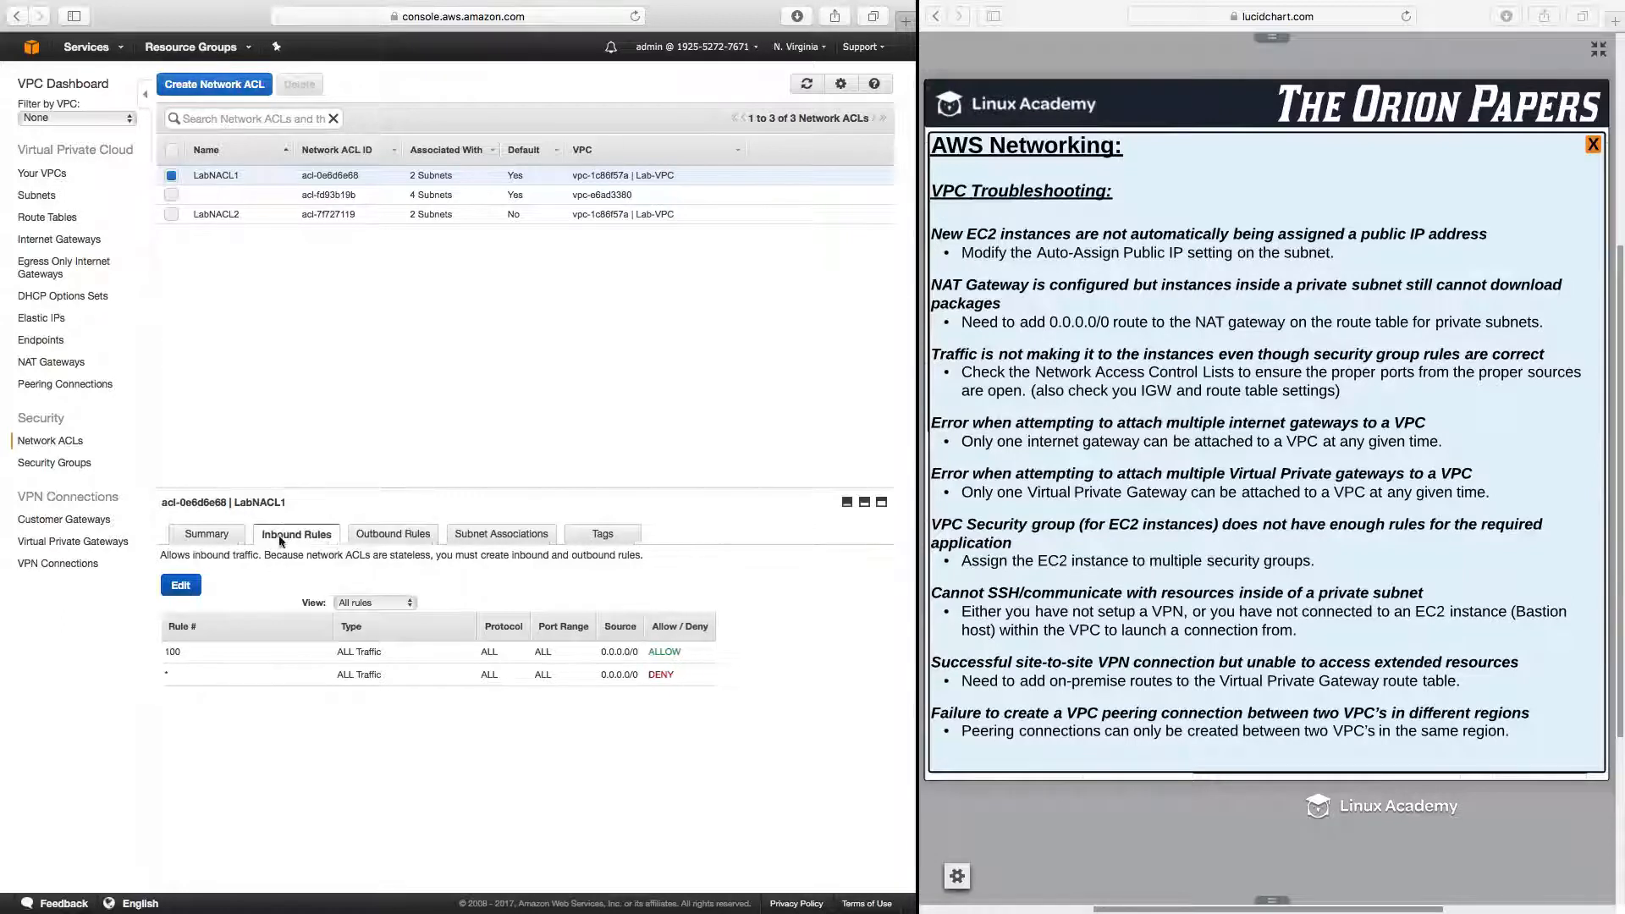
pyautogui.moveTo(373, 538)
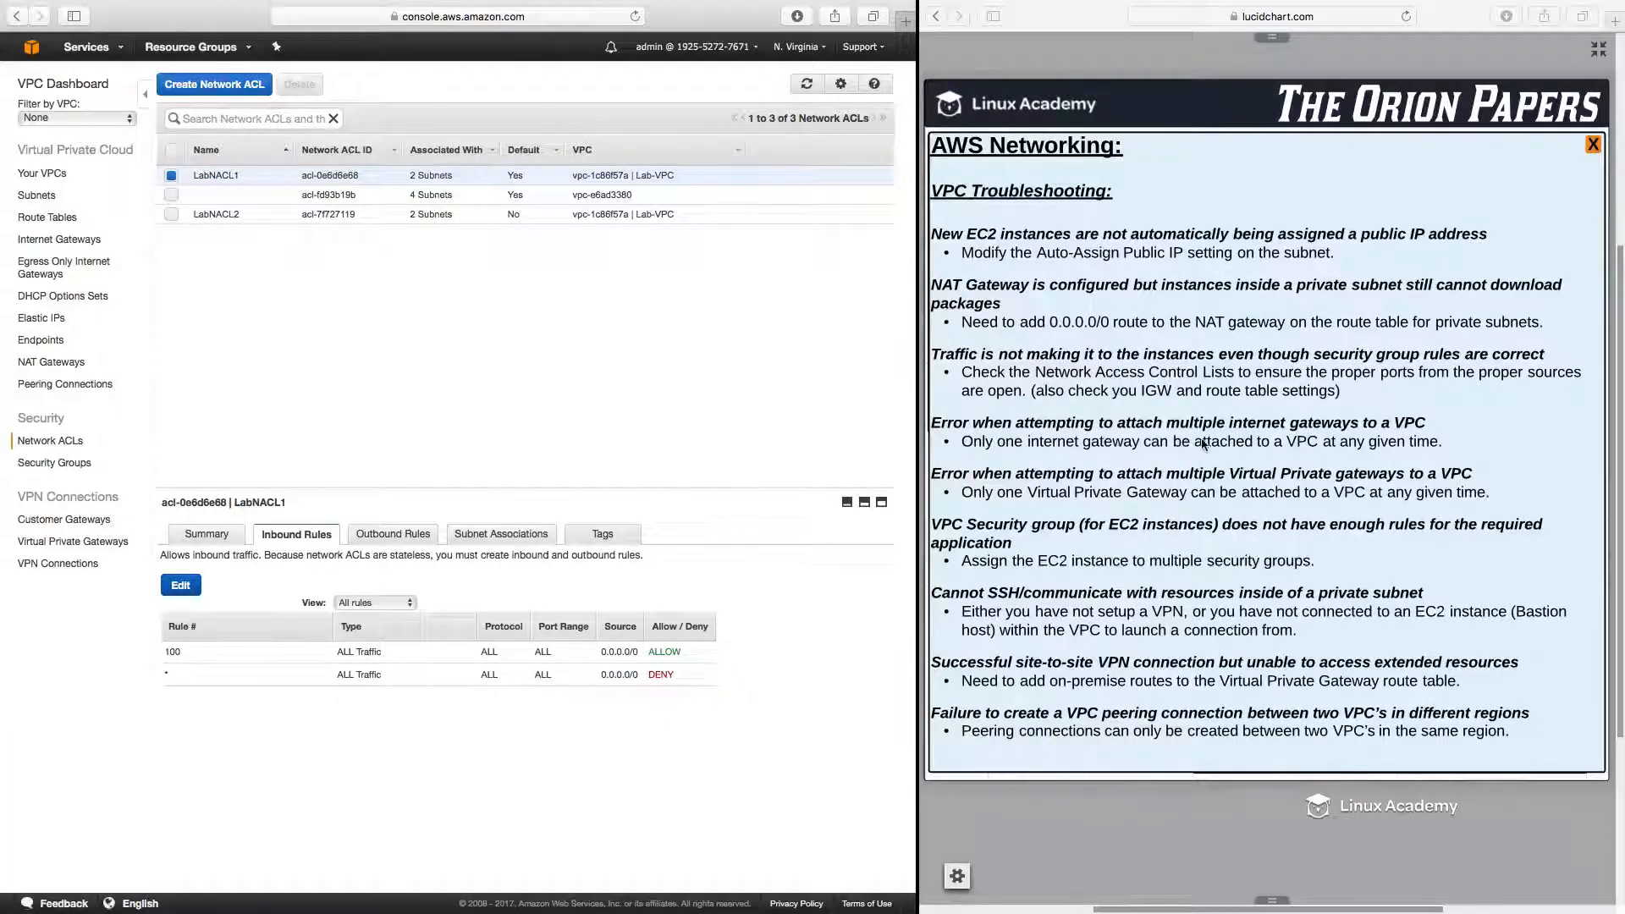
pyautogui.moveTo(1429, 430)
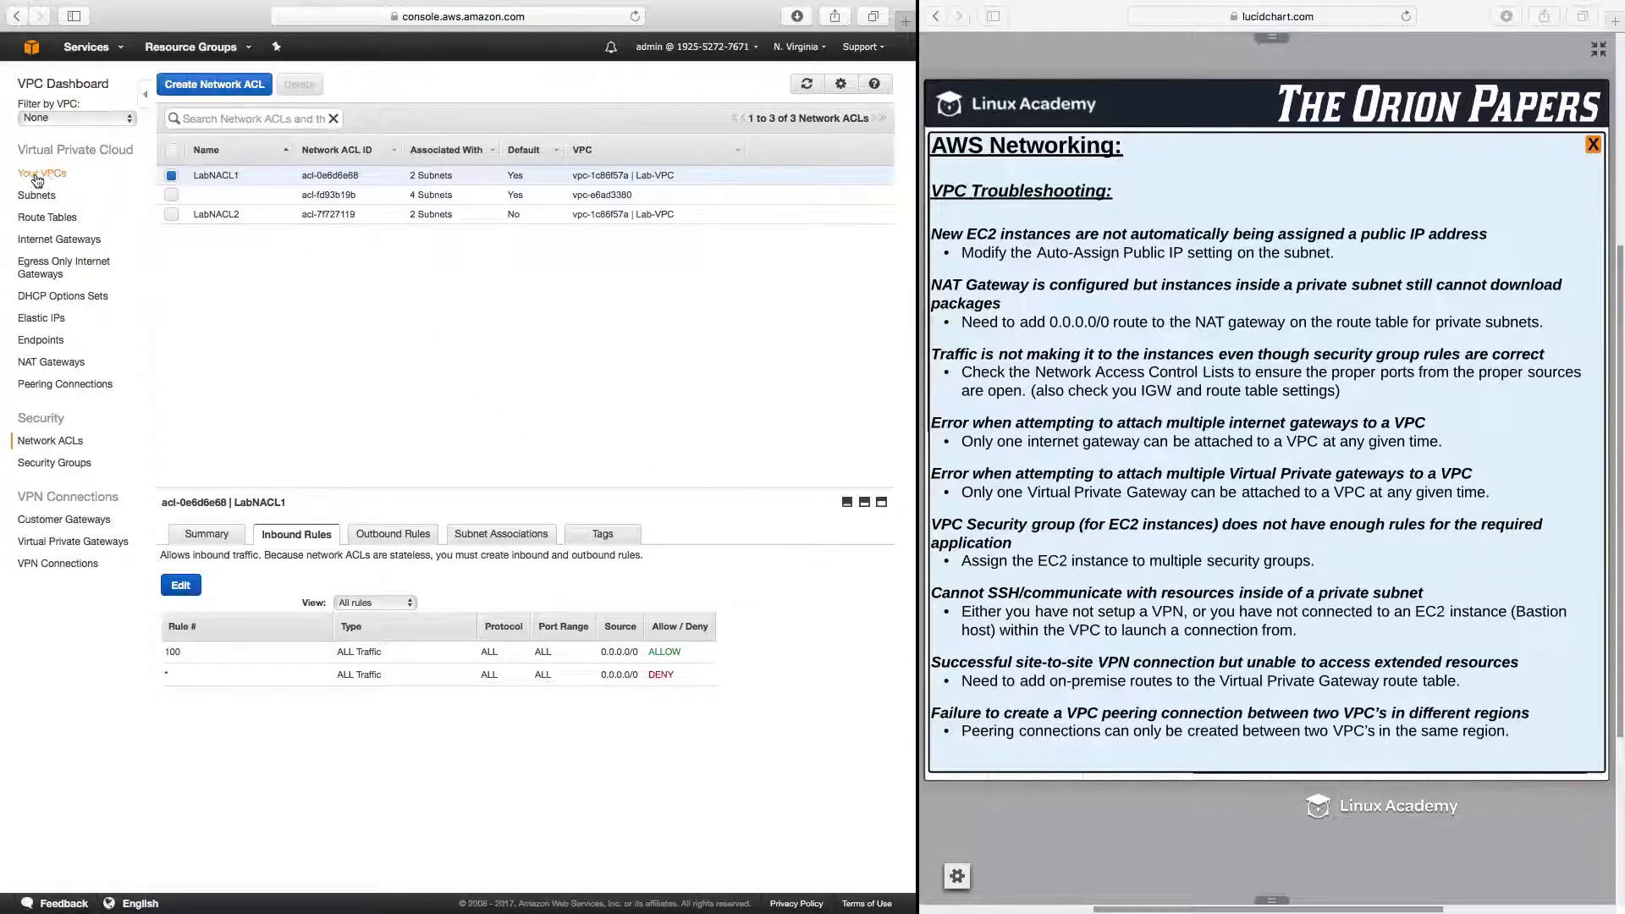
pyautogui.moveTo(844, 446)
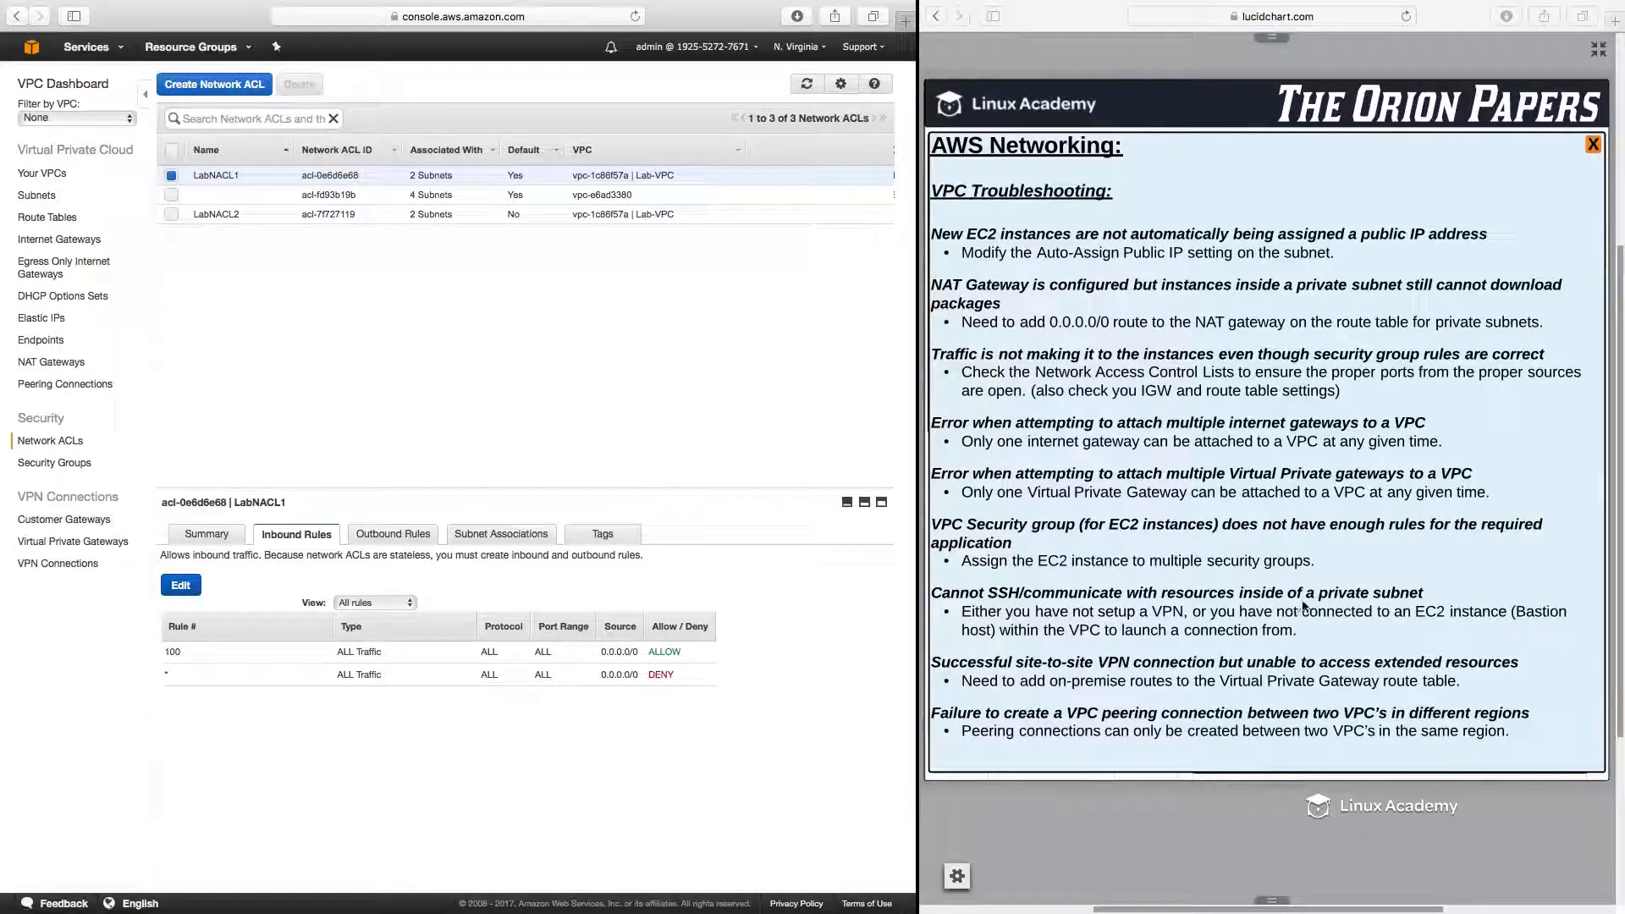
pyautogui.moveTo(1345, 635)
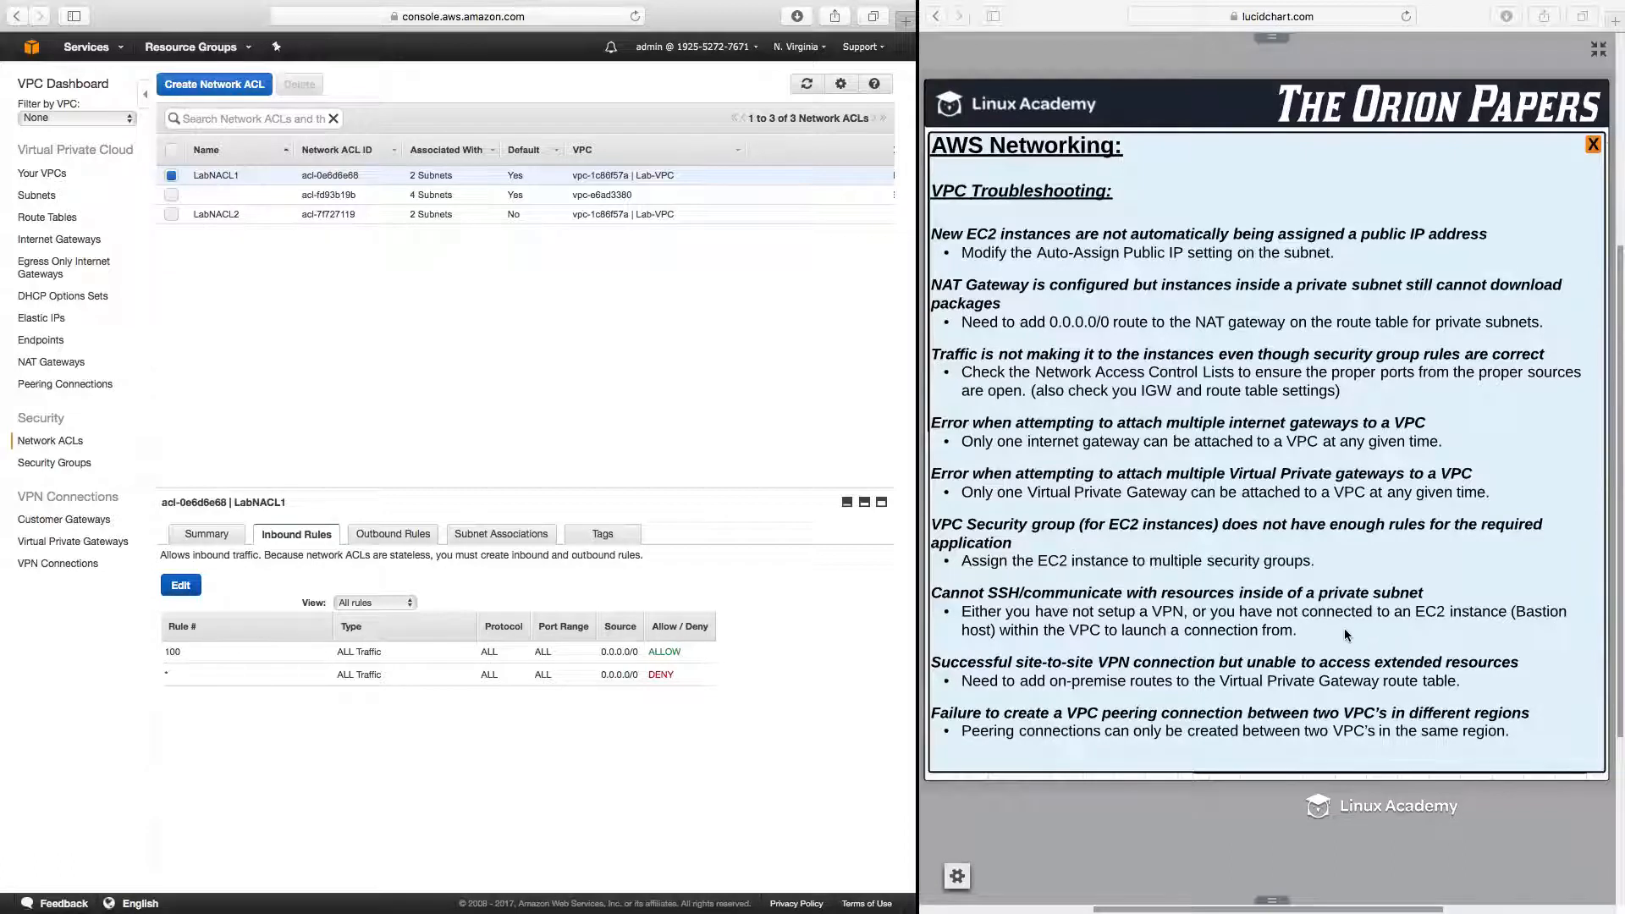